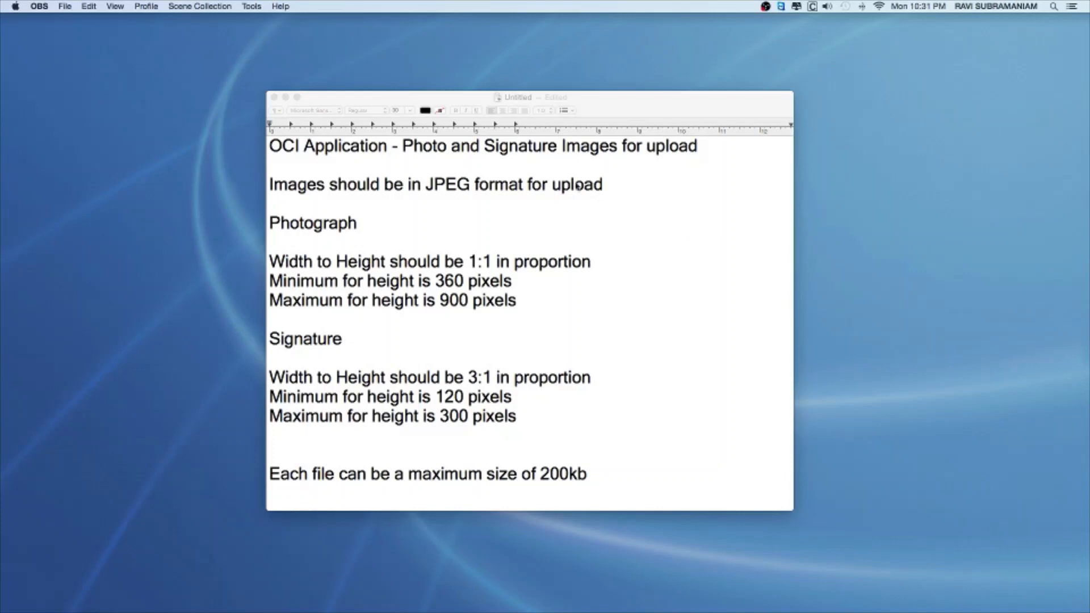
{"action": "mouse_move", "coordinate": [308, 109]}
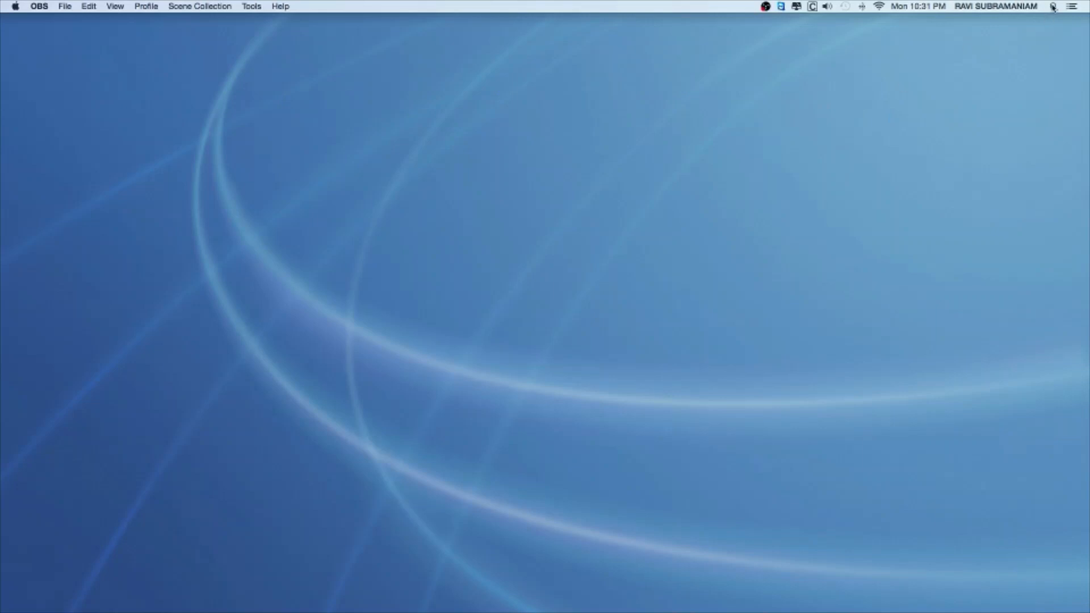
Launch Preview via Spotlight search for 'preview' to reach its Open dialog.
{"action": "left_click", "coordinate": [1052, 7]}
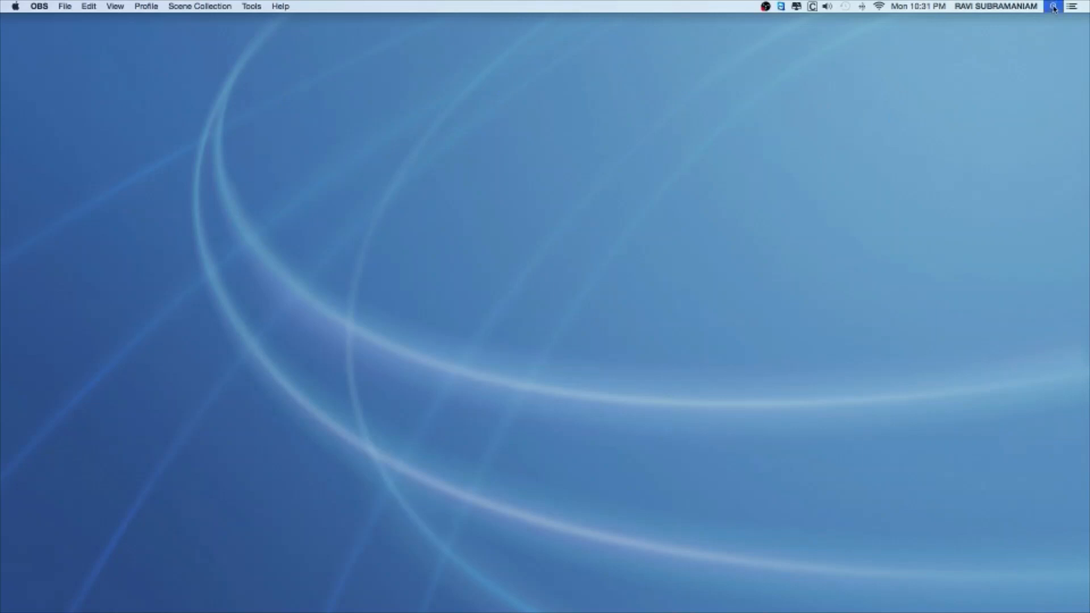
{"action": "type", "text": "preview"}
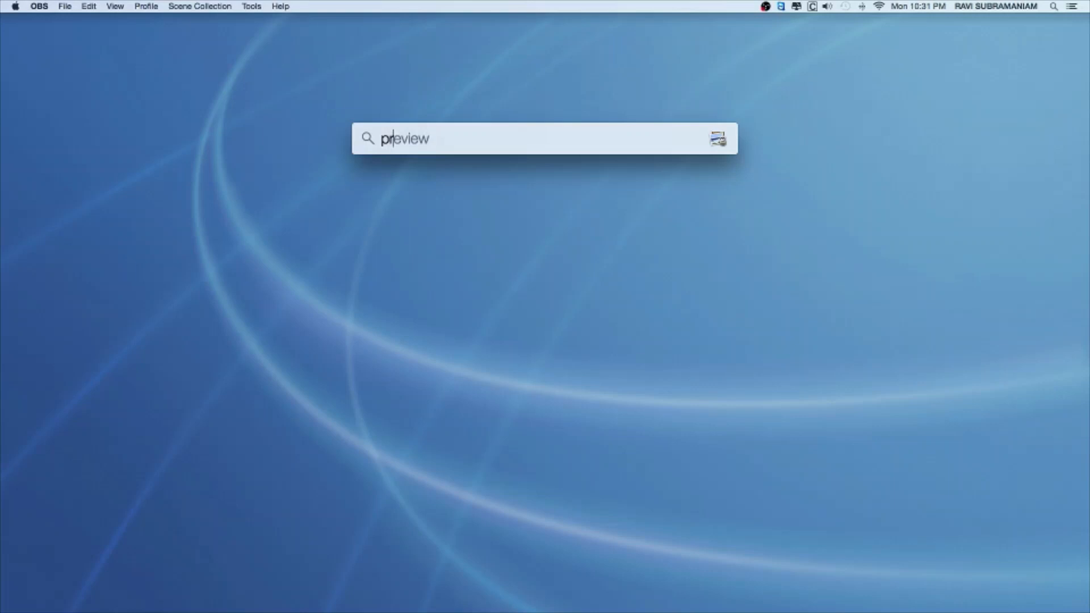
{"action": "type", "text": "preview"}
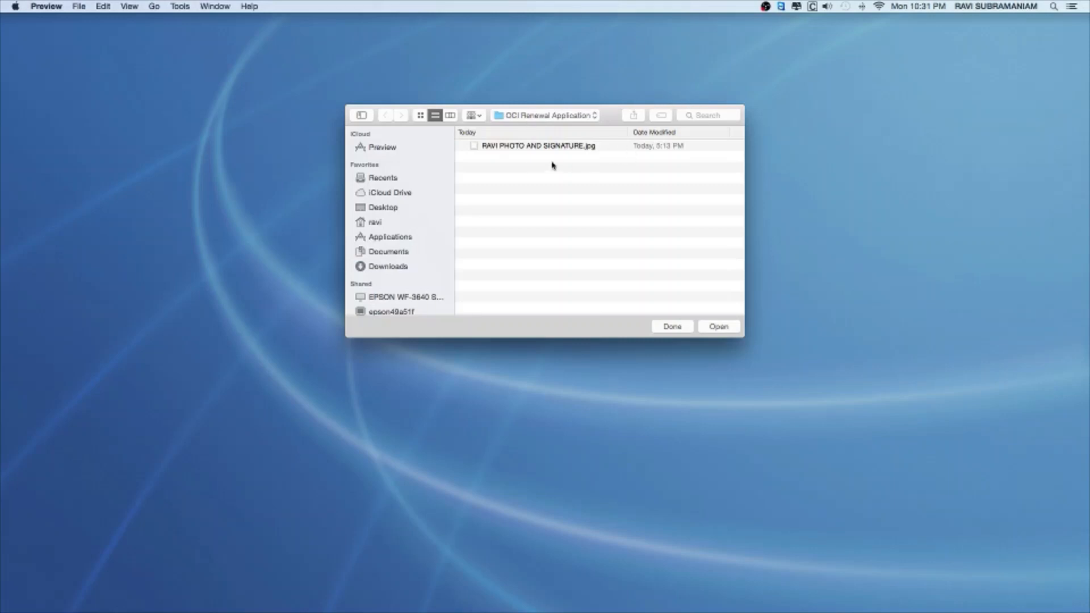
{"action": "mouse_move", "coordinate": [575, 159]}
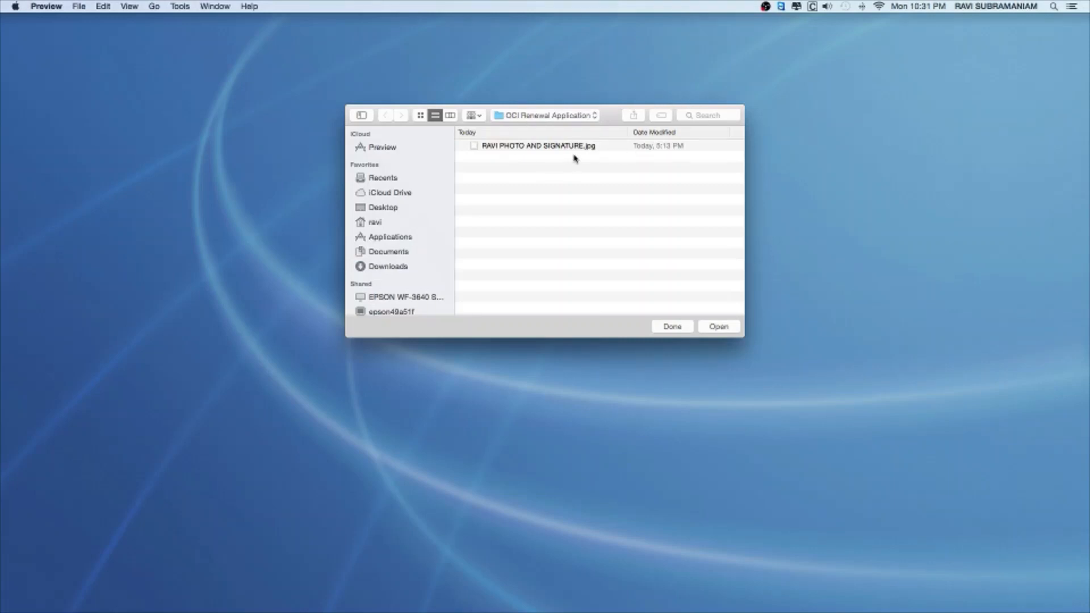
{"action": "mouse_move", "coordinate": [521, 121]}
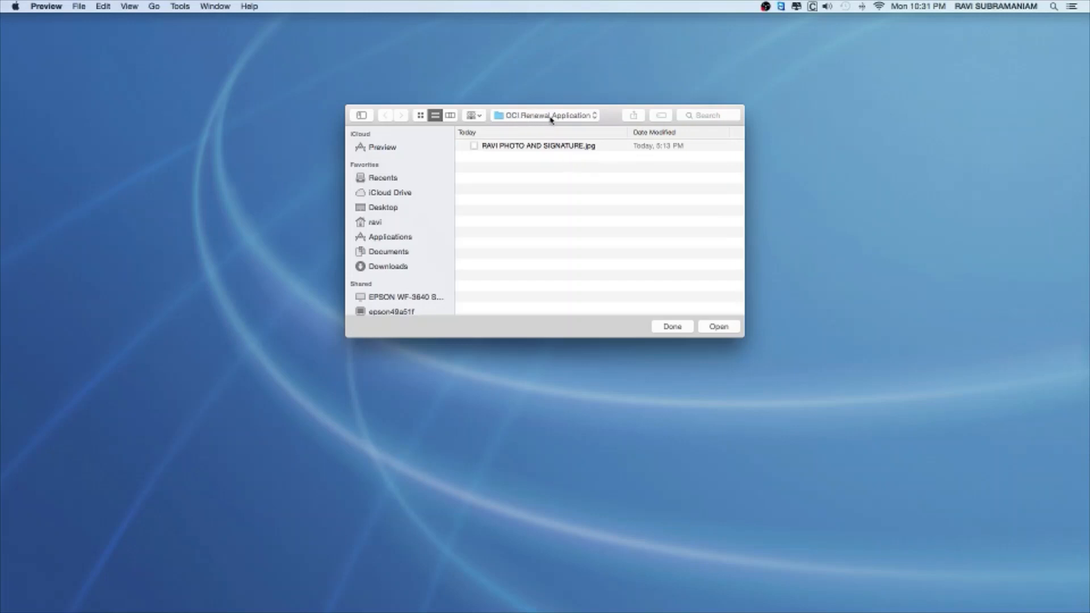
{"action": "mouse_move", "coordinate": [543, 123]}
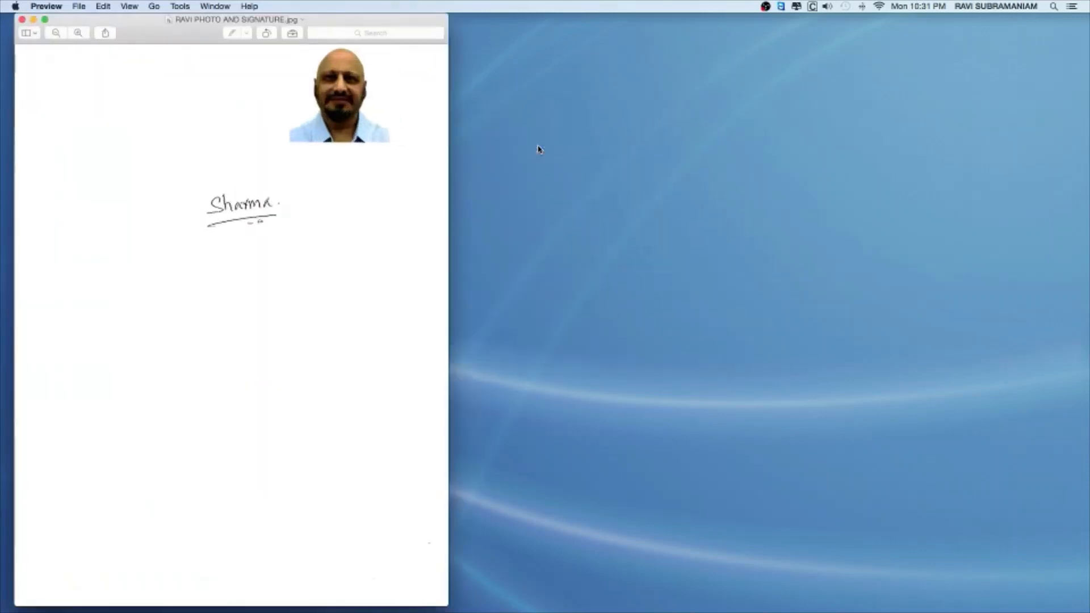
Move the opened scan window from the screen edge toward the centre.
{"action": "left_click_drag", "start_coordinate": [238, 20], "coordinate": [295, 23]}
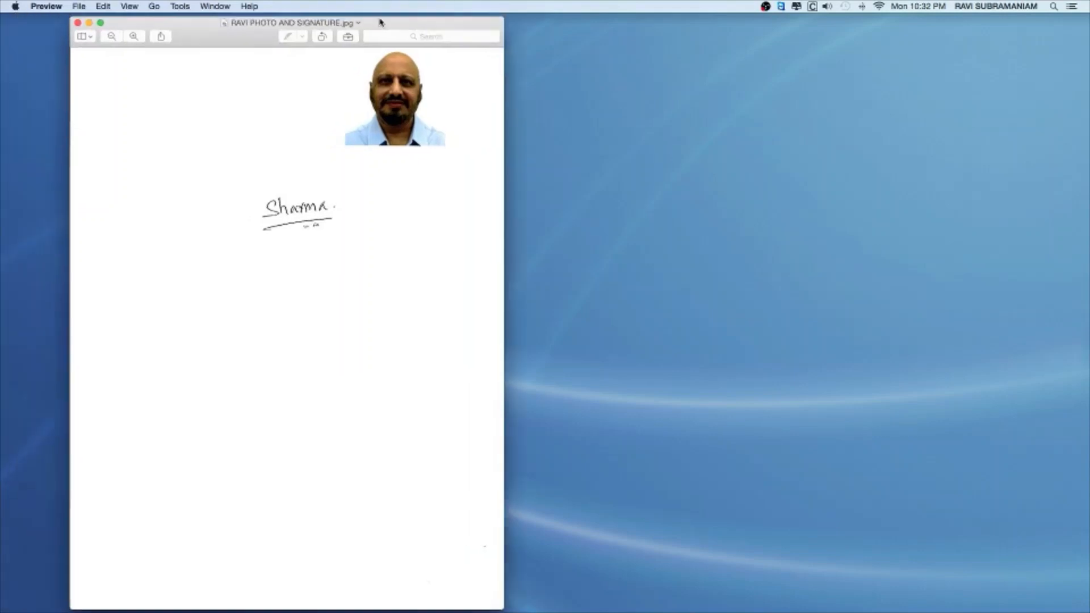
{"action": "left_click_drag", "start_coordinate": [292, 23], "coordinate": [561, 19]}
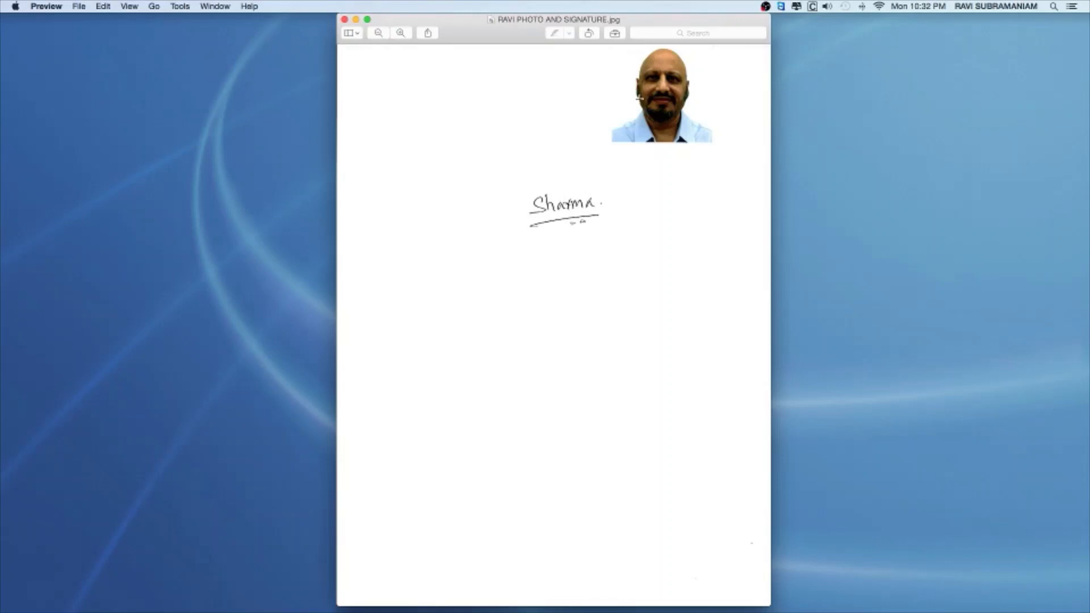
{"action": "mouse_move", "coordinate": [580, 184]}
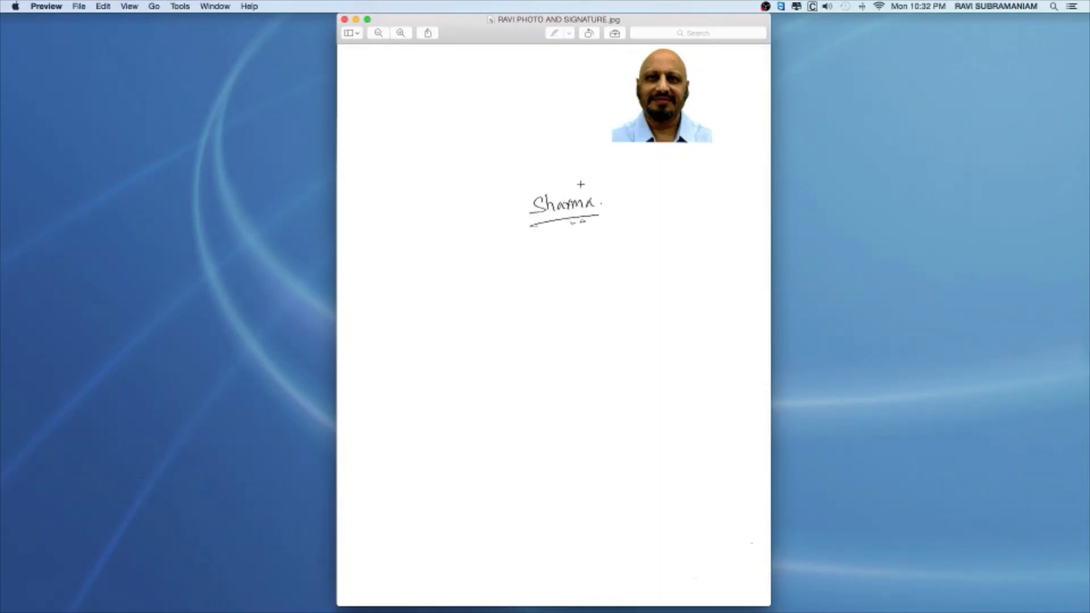
{"action": "mouse_move", "coordinate": [607, 190]}
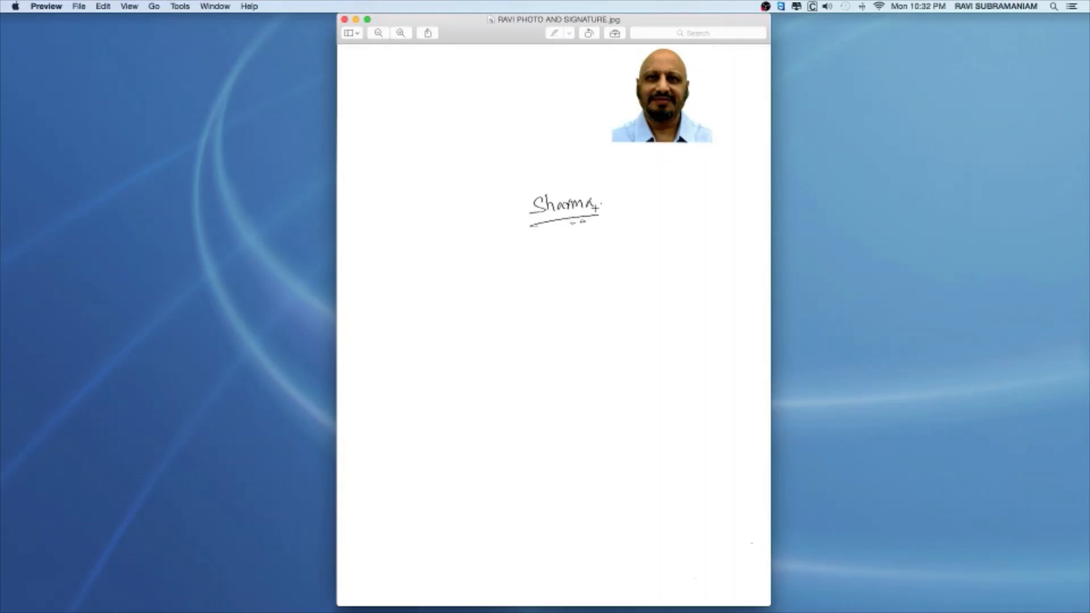
{"action": "mouse_move", "coordinate": [601, 67]}
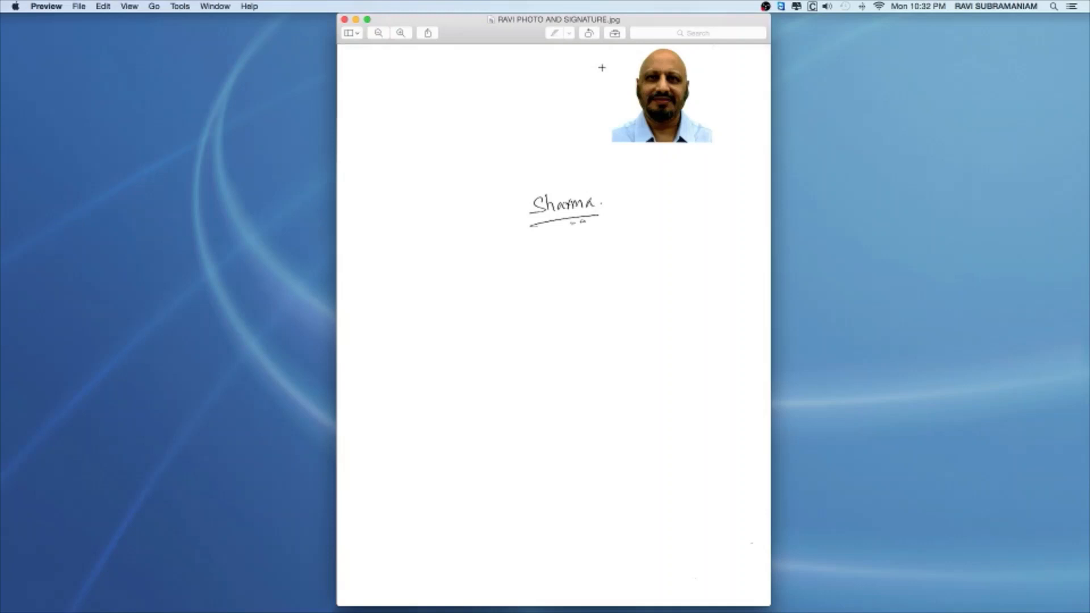
{"action": "mouse_move", "coordinate": [568, 75]}
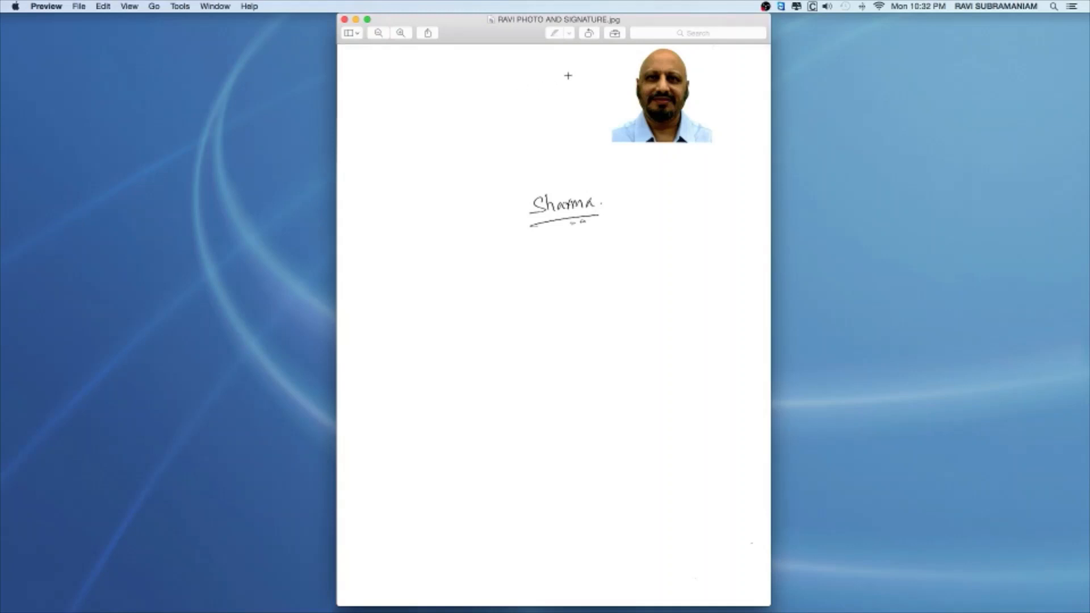
{"action": "mouse_move", "coordinate": [611, 45]}
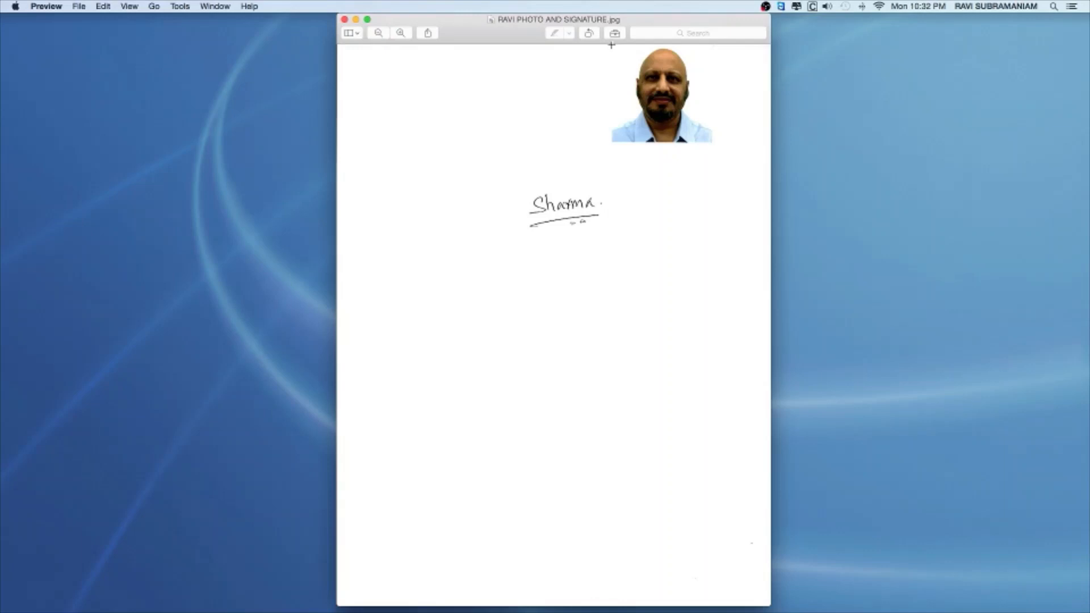
Draw a selection around the top-right photo and adjust it to a square of about 380 × 380 pixels.
{"action": "left_click_drag", "start_coordinate": [611, 44], "coordinate": [643, 89]}
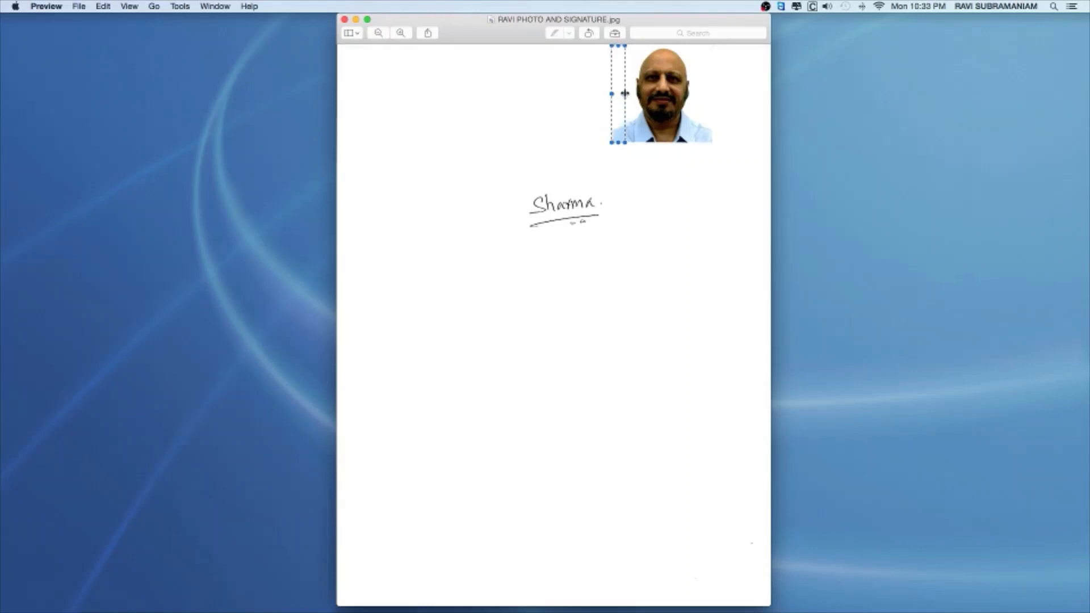
{"action": "left_click_drag", "start_coordinate": [626, 94], "coordinate": [667, 94]}
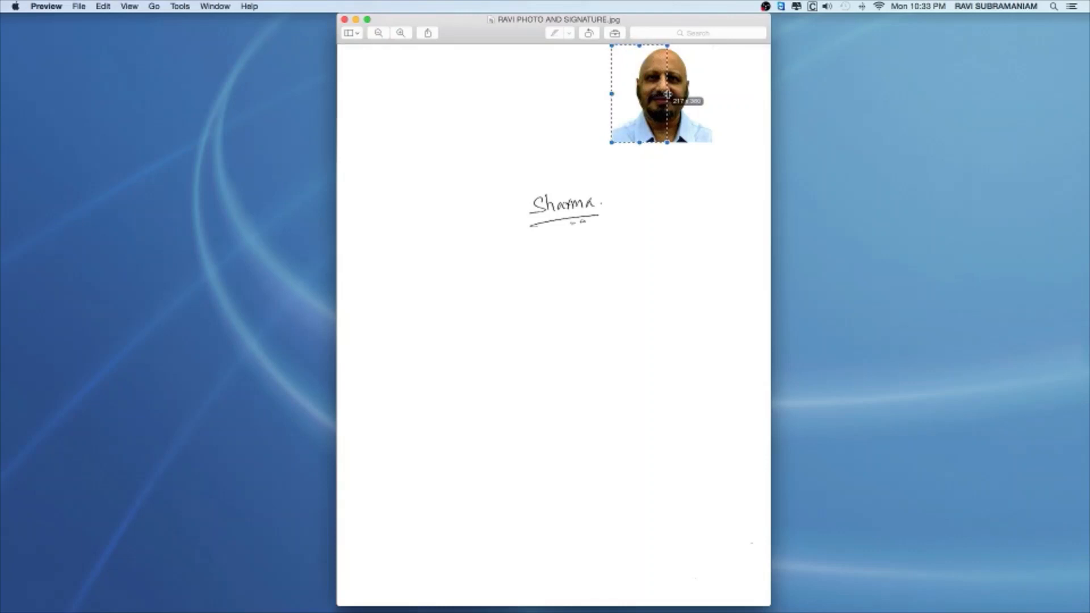
{"action": "left_click_drag", "start_coordinate": [668, 95], "coordinate": [711, 94]}
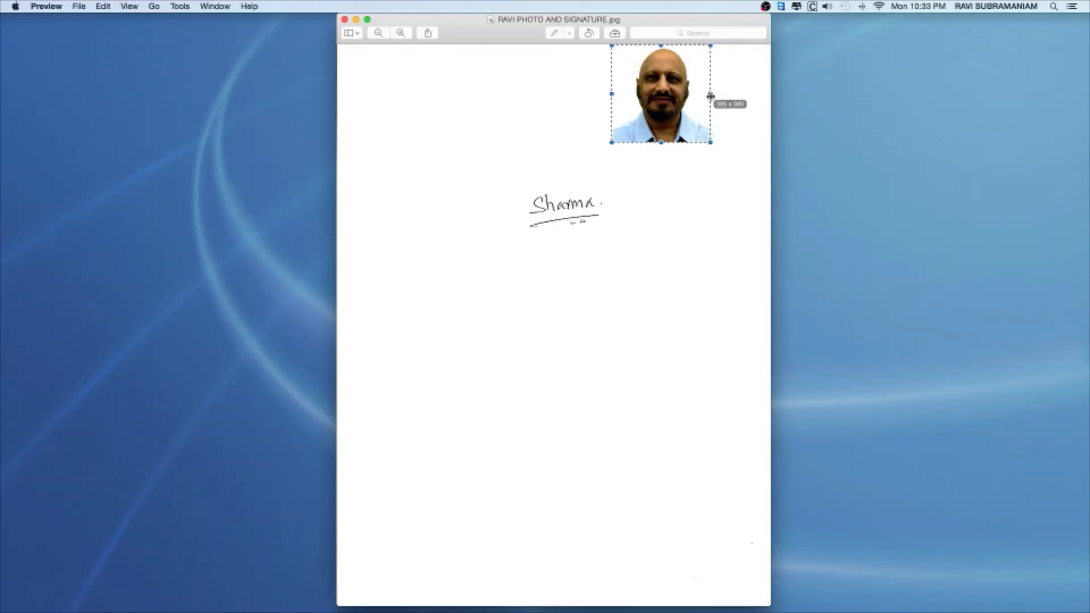
{"action": "left_click_drag", "start_coordinate": [709, 95], "coordinate": [710, 95]}
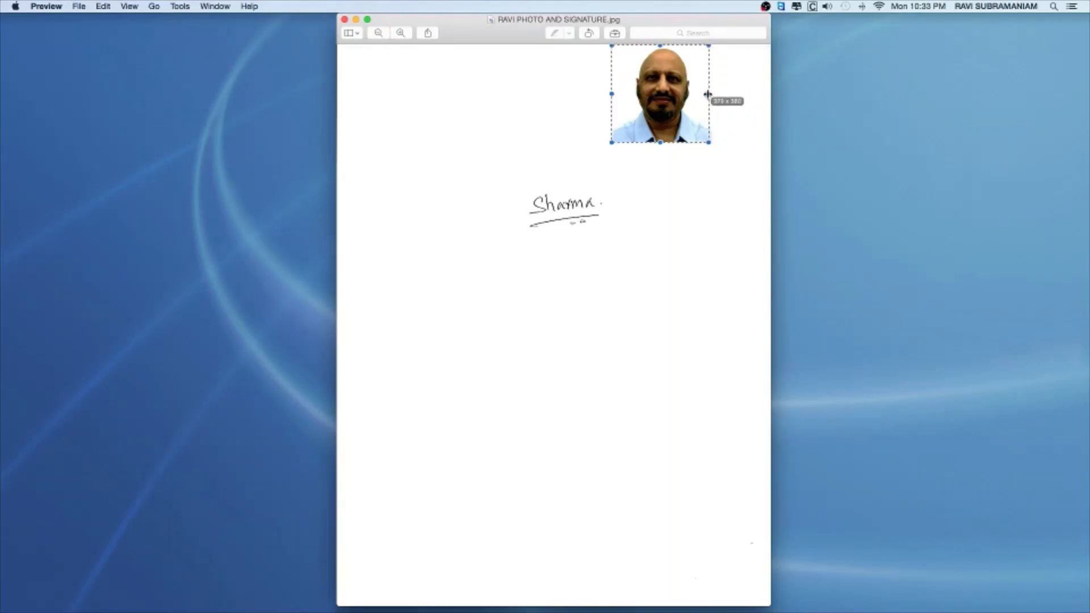
{"action": "left_click_drag", "start_coordinate": [708, 93], "coordinate": [713, 93]}
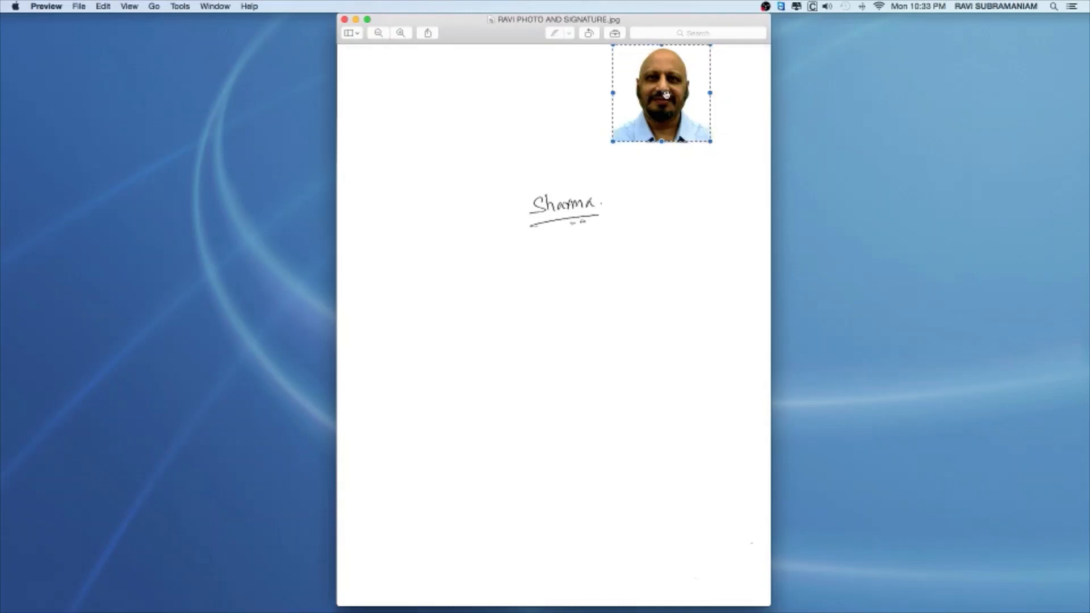
{"action": "mouse_move", "coordinate": [115, 17]}
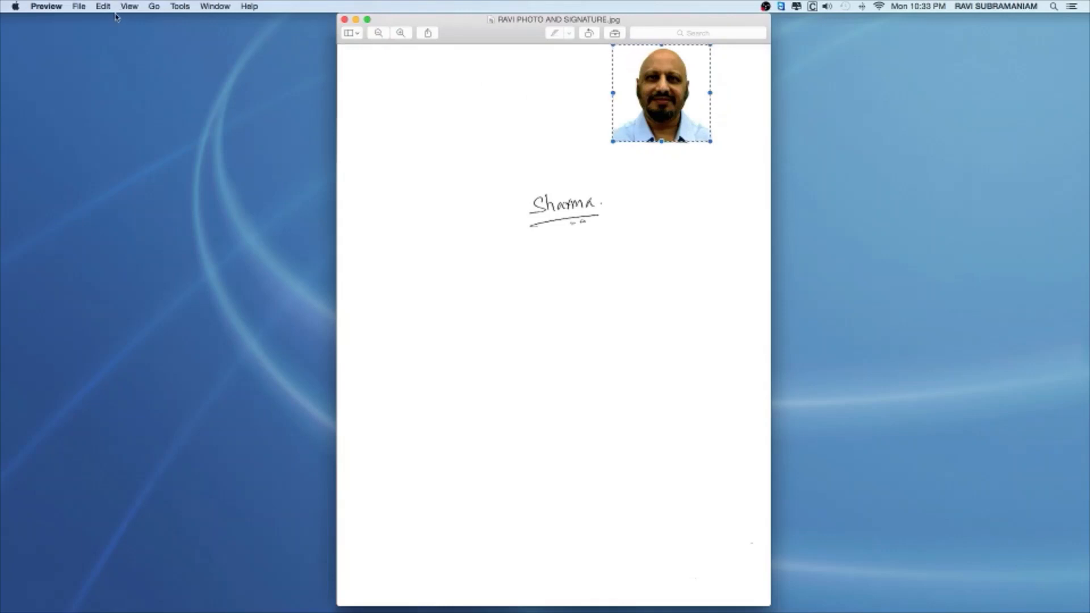
Copy the selected photo and create a new image from the clipboard.
{"action": "left_click", "coordinate": [103, 5]}
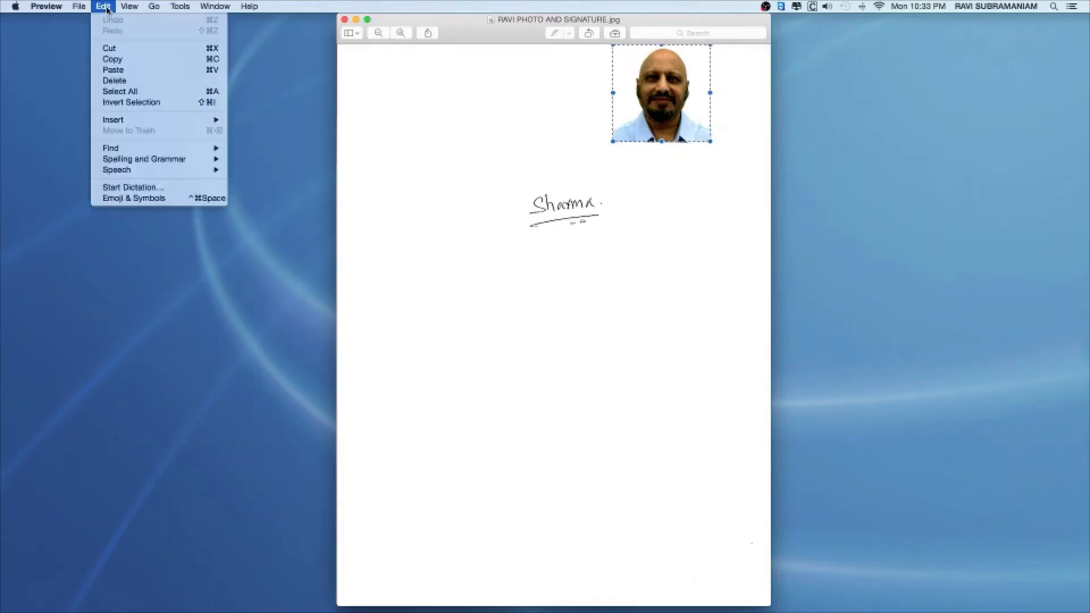
{"action": "left_click", "coordinate": [240, 60]}
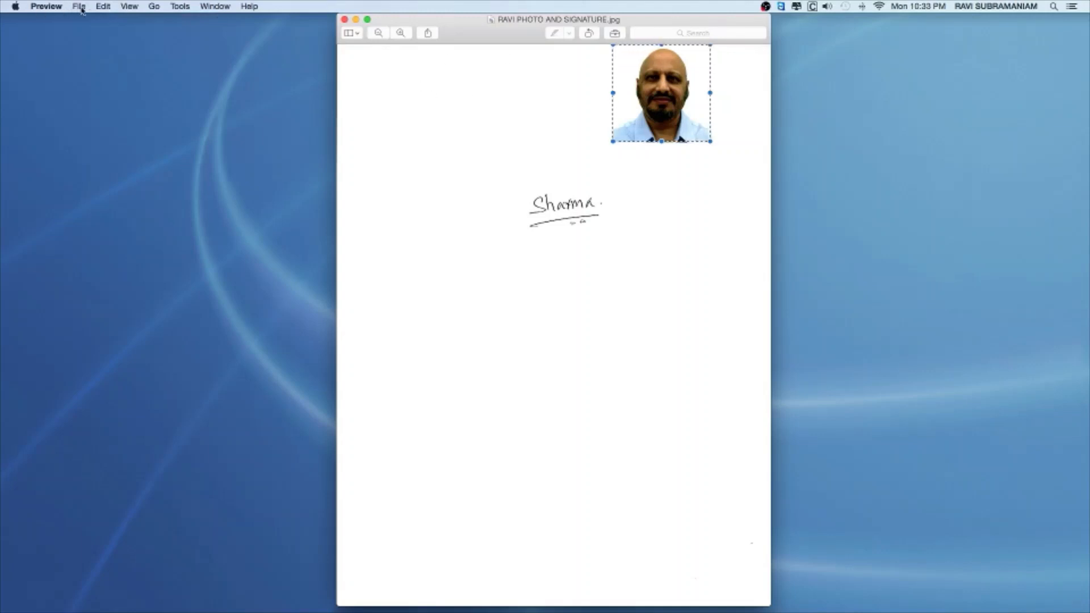
{"action": "left_click", "coordinate": [79, 6]}
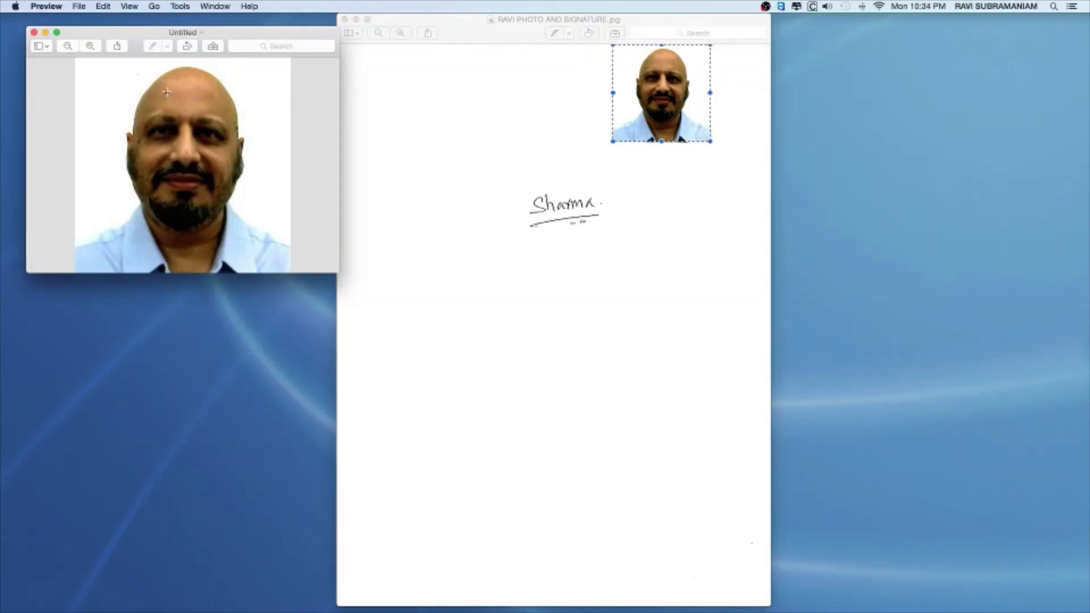
{"action": "mouse_move", "coordinate": [258, 107]}
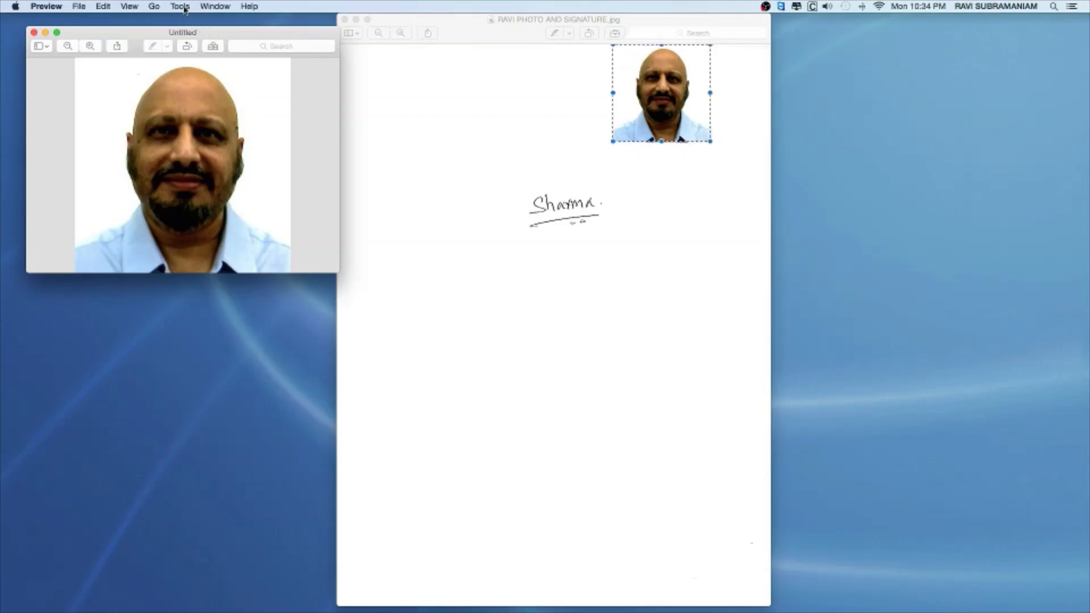
Show the Inspector to confirm the new image is 380 × 380 pixels, then dismiss it.
{"action": "left_click", "coordinate": [181, 6]}
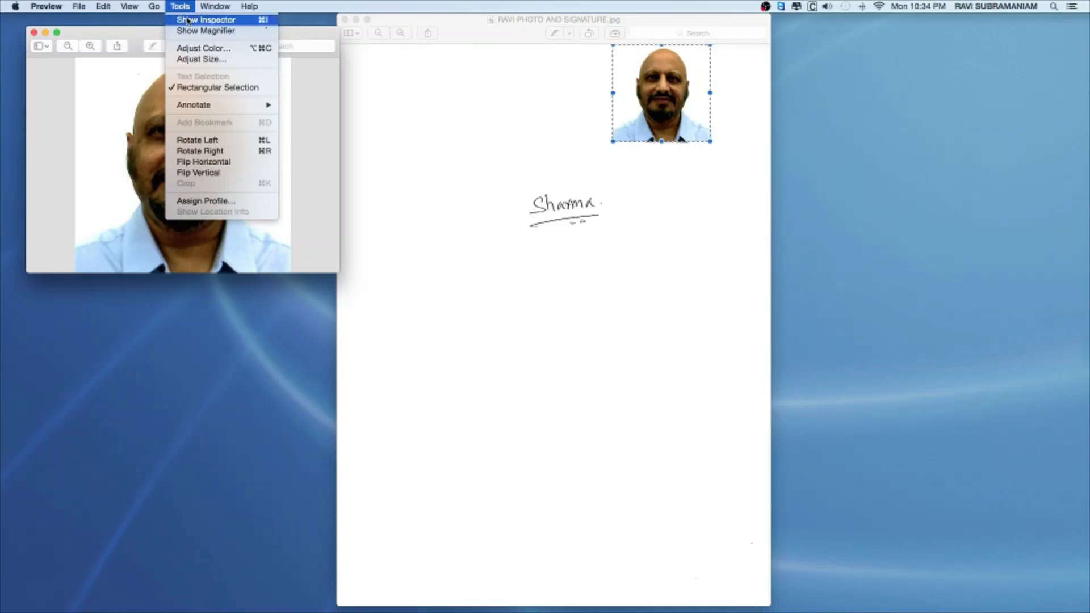
{"action": "left_click", "coordinate": [204, 19]}
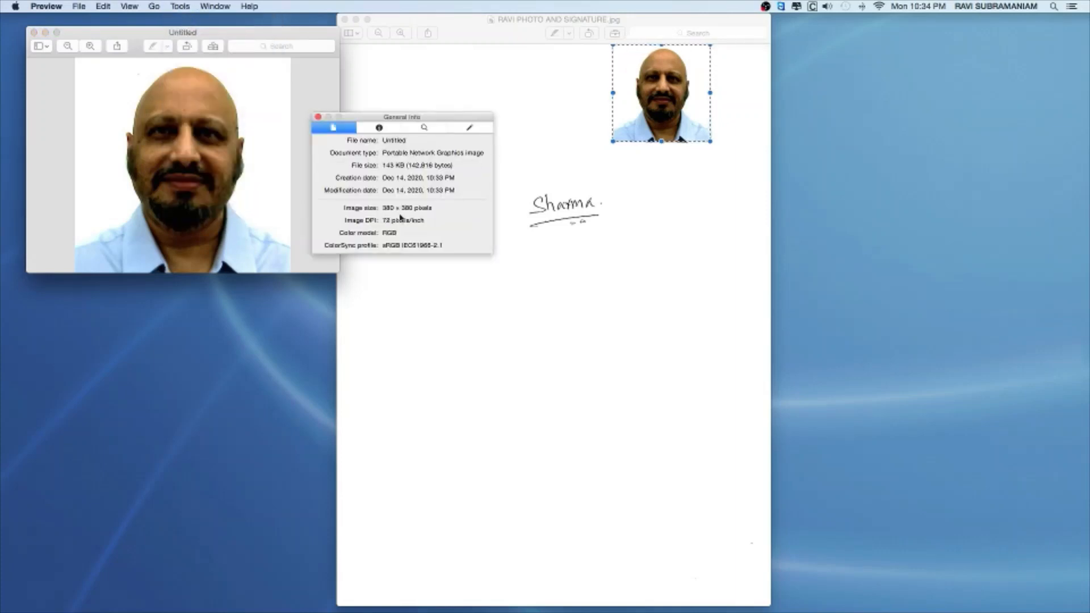
{"action": "double_click", "coordinate": [406, 208]}
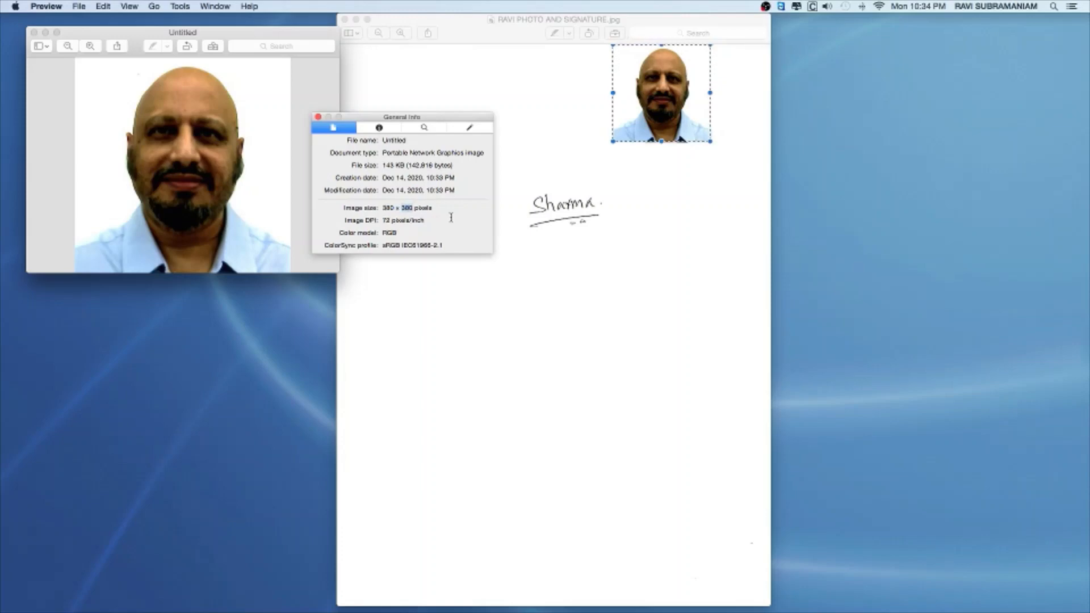
{"action": "left_click", "coordinate": [318, 117]}
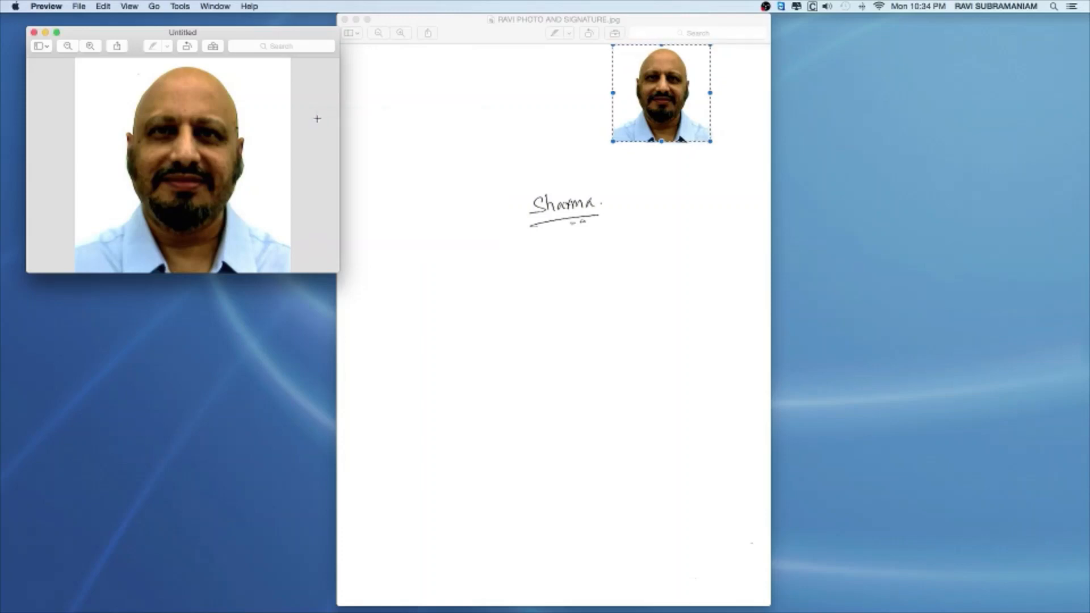
Start saving the cropped photo with the name 'Photo for OCI'.
{"action": "left_click", "coordinate": [79, 6]}
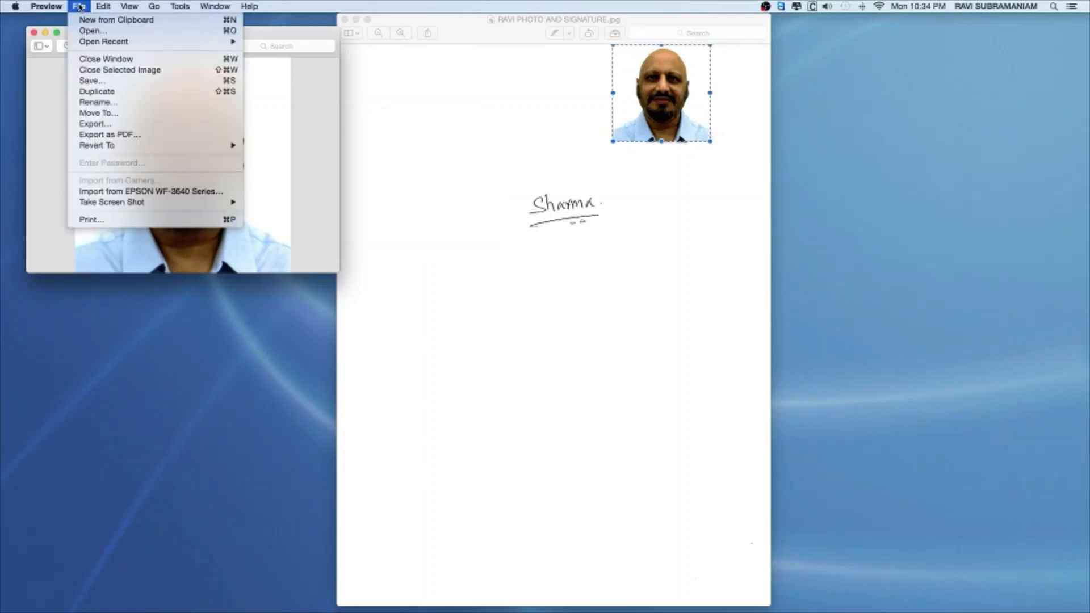
{"action": "left_click", "coordinate": [89, 80]}
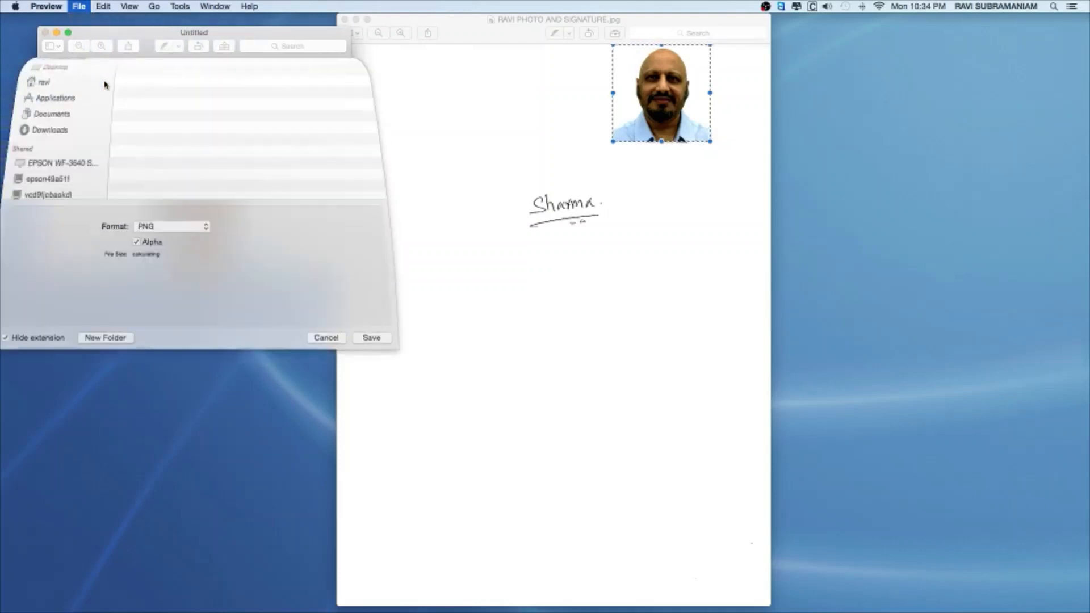
{"action": "type", "text": "R"}
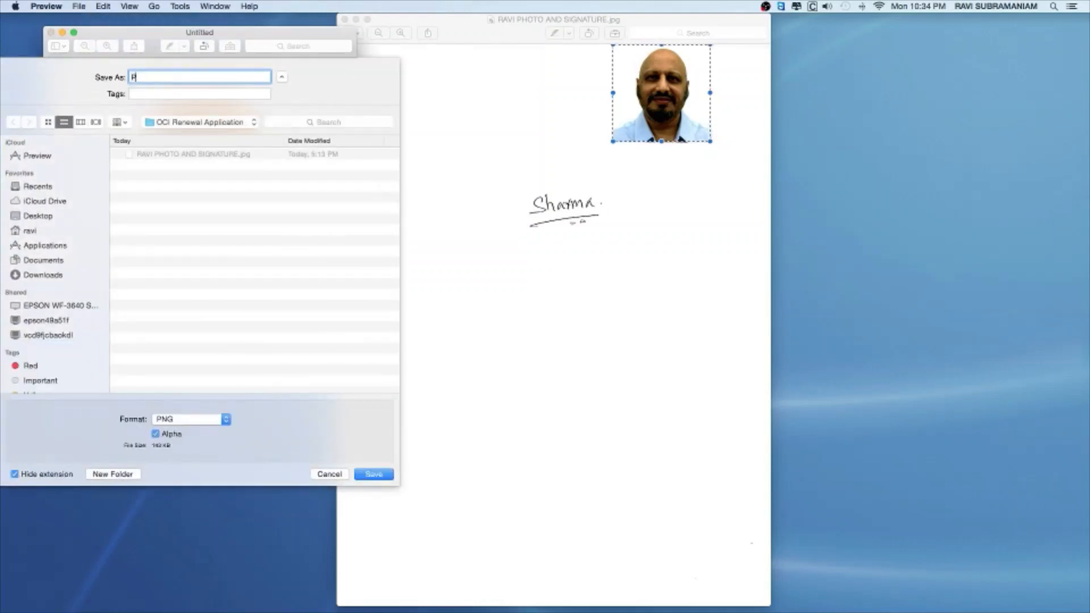
{"action": "type", "text": "Photo for OCI"}
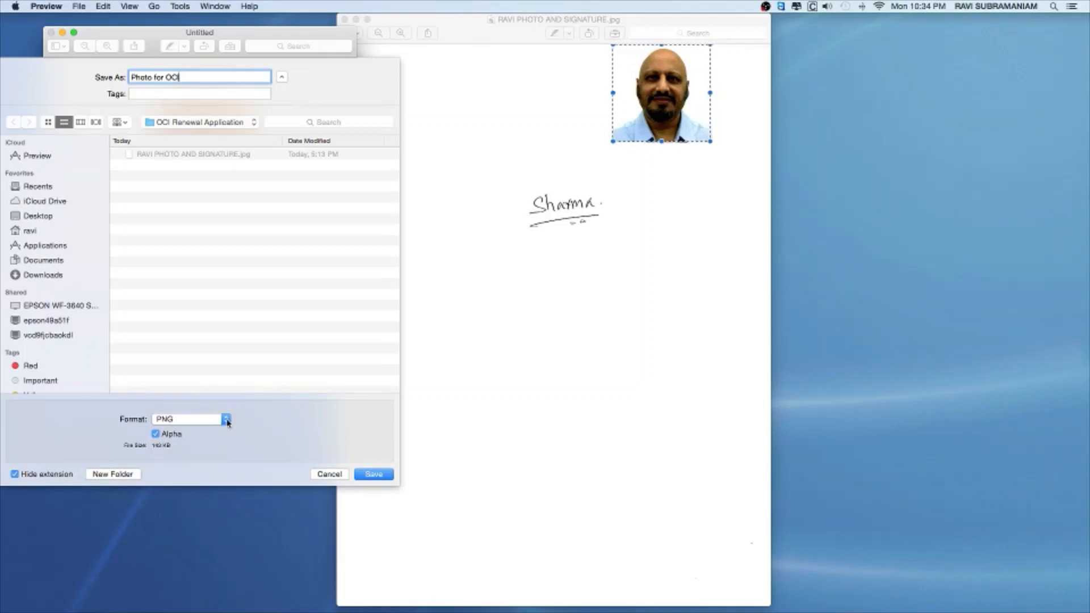
Choose JPEG format with raised quality and save into the OCI Renewal Application folder.
{"action": "left_click", "coordinate": [226, 419]}
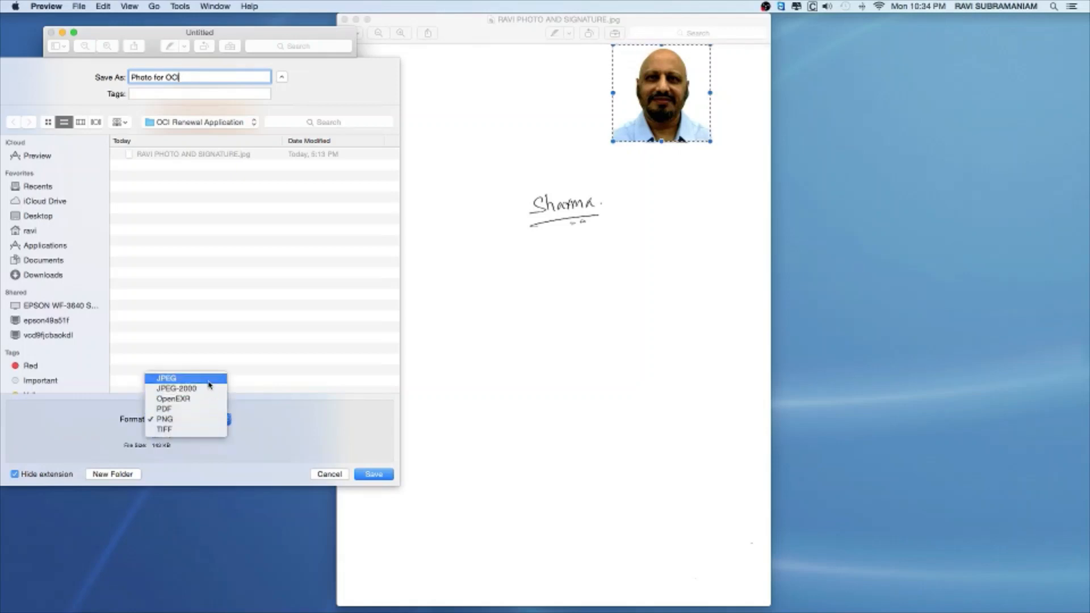
{"action": "left_click", "coordinate": [166, 378]}
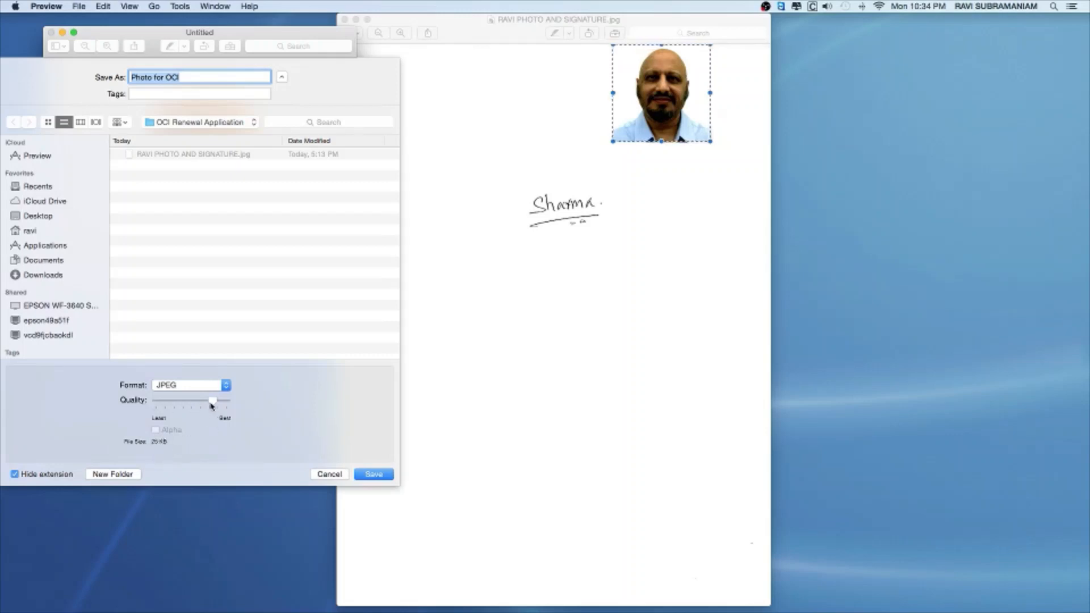
{"action": "left_click_drag", "start_coordinate": [213, 401], "coordinate": [226, 400]}
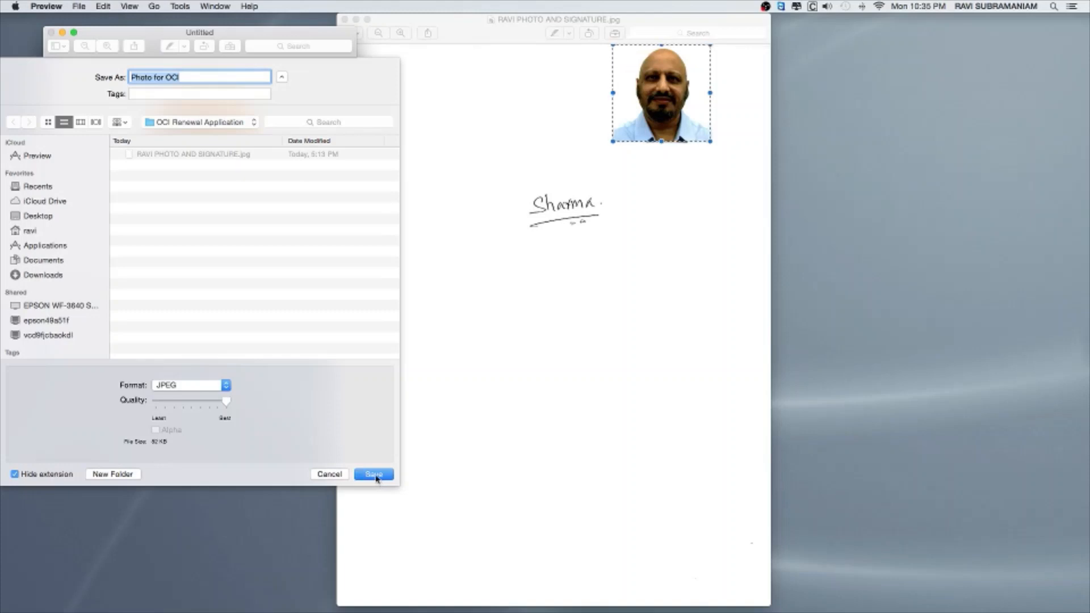
{"action": "left_click", "coordinate": [374, 473]}
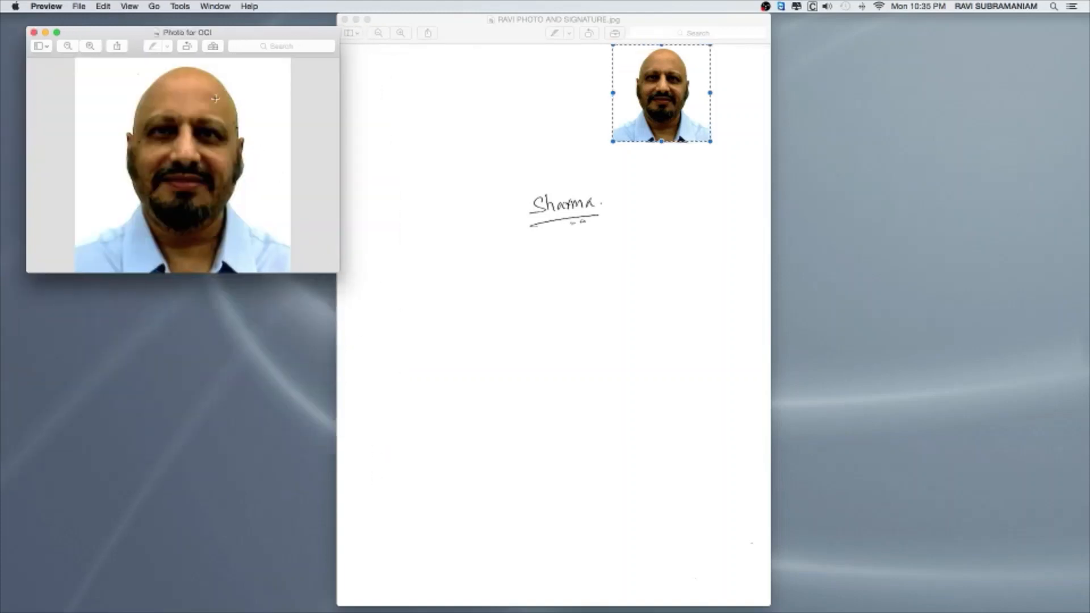
Return to the full scan and start a thin selection at the signature's left edge.
{"action": "left_click", "coordinate": [33, 32]}
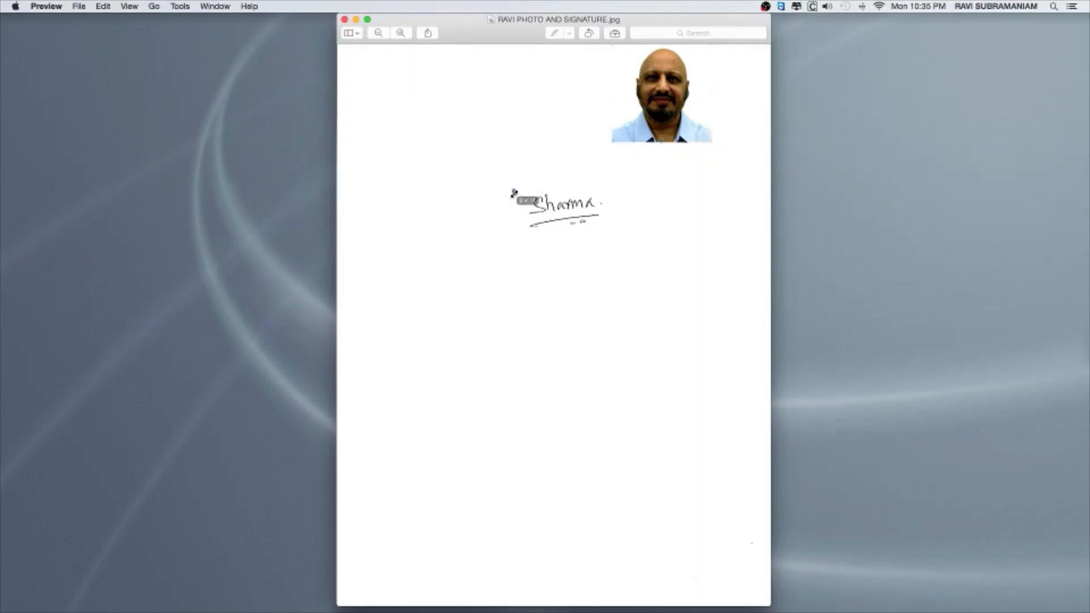
{"action": "left_click_drag", "start_coordinate": [515, 191], "coordinate": [521, 233]}
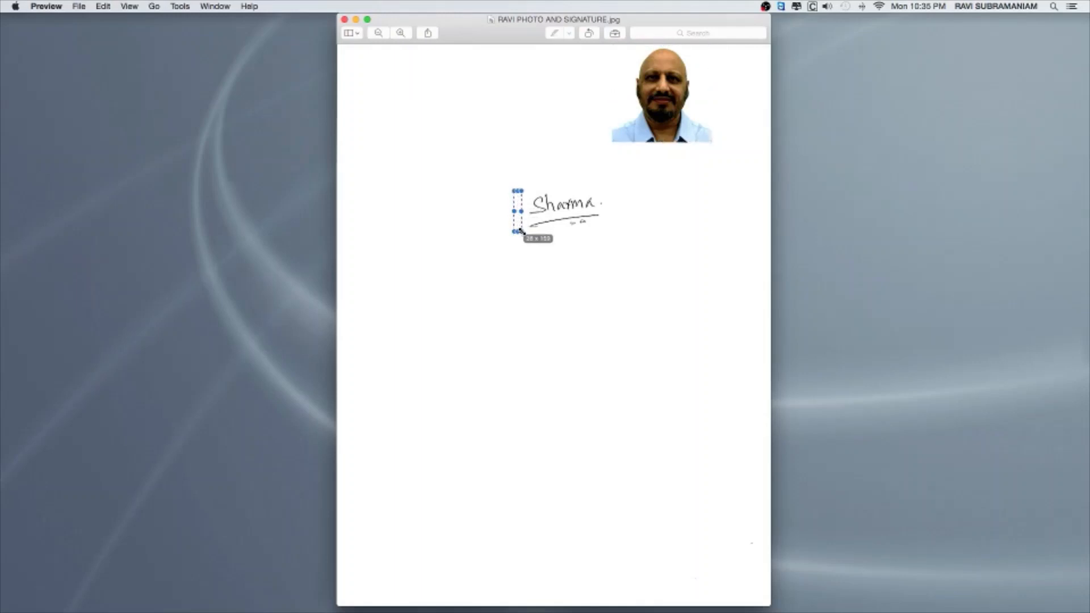
{"action": "left_click_drag", "start_coordinate": [517, 231], "coordinate": [518, 236]}
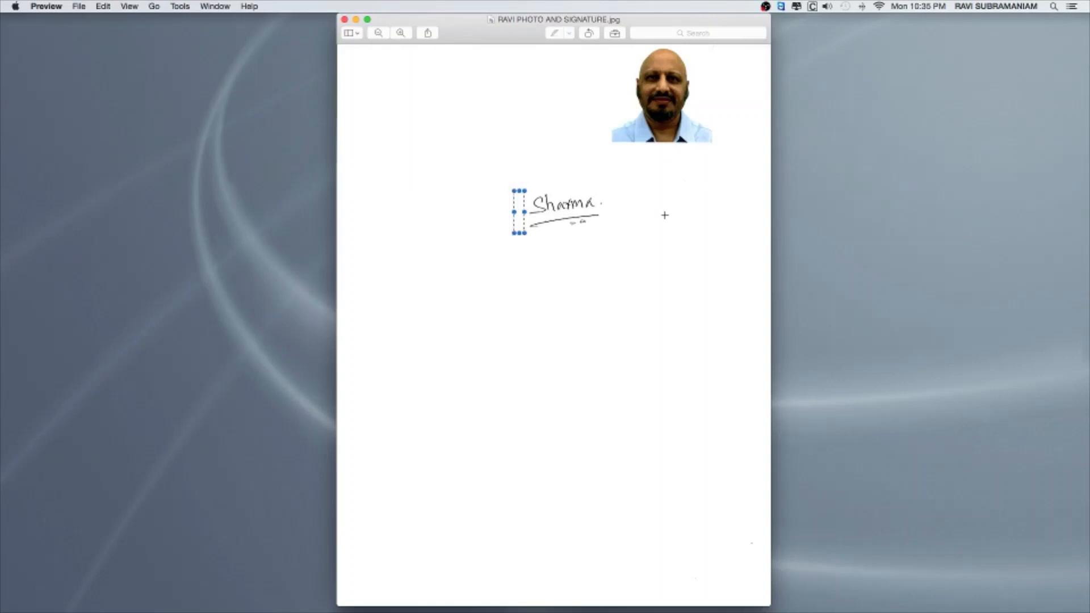
{"action": "mouse_move", "coordinate": [1053, 21]}
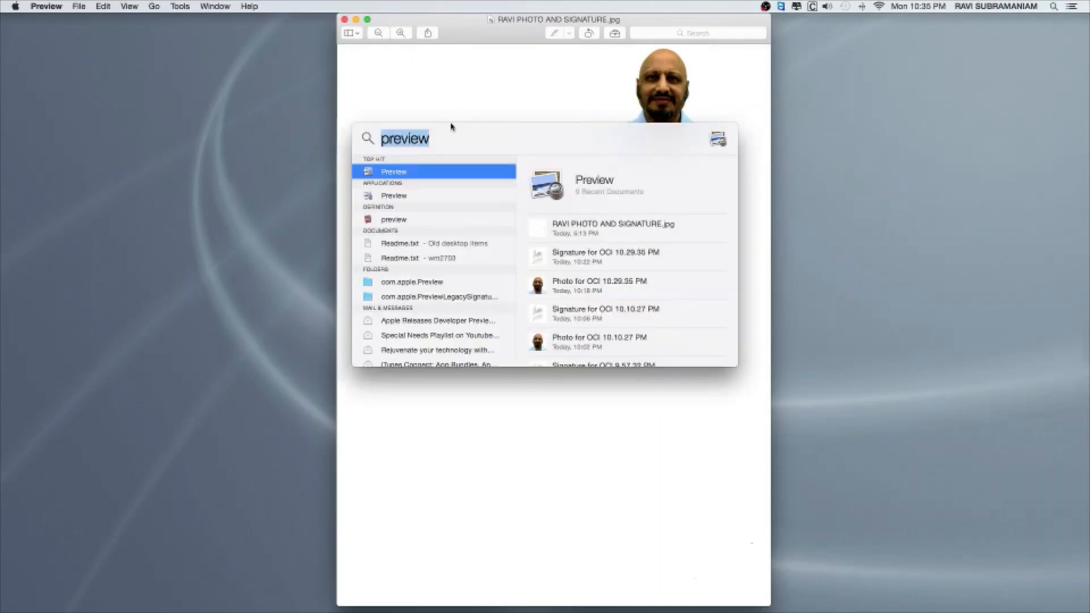
Use Calculator via Spotlight to work out 495 as the signature width, then close it.
{"action": "type", "text": "calculator"}
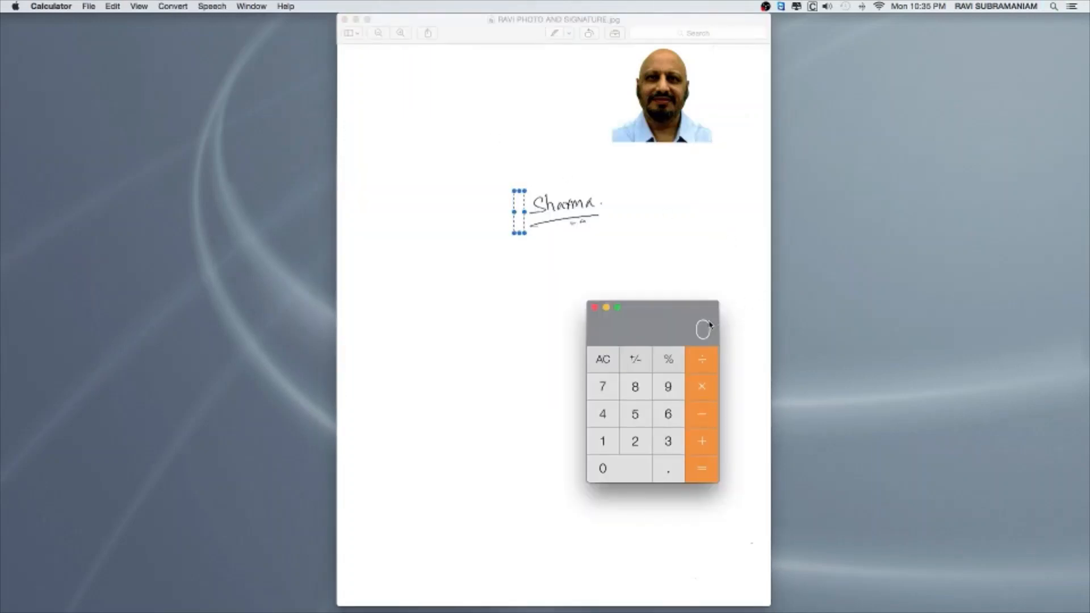
{"action": "left_click", "coordinate": [602, 441]}
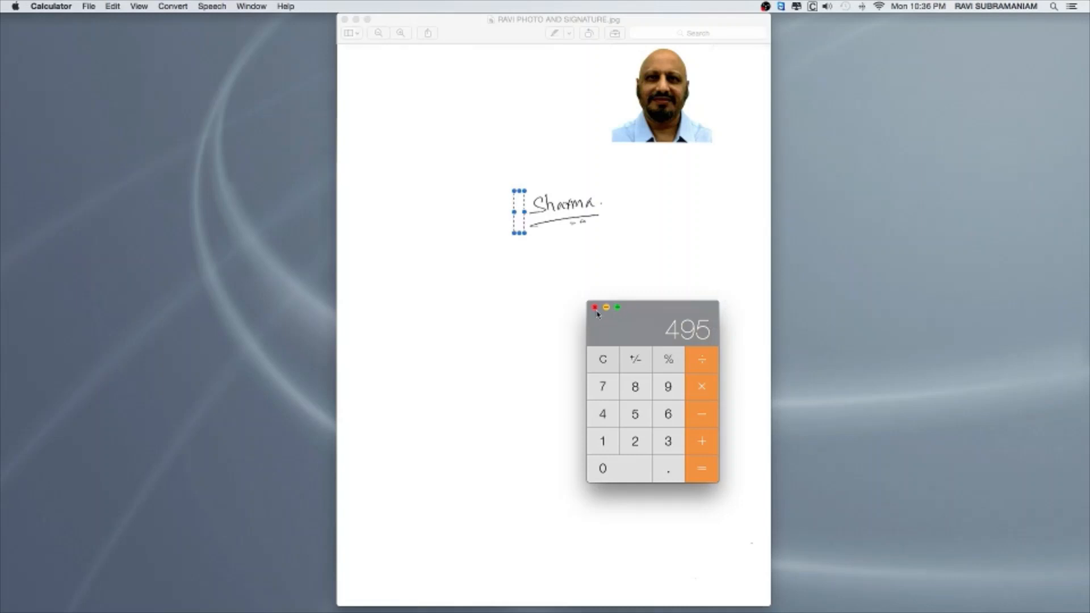
{"action": "left_click", "coordinate": [594, 308]}
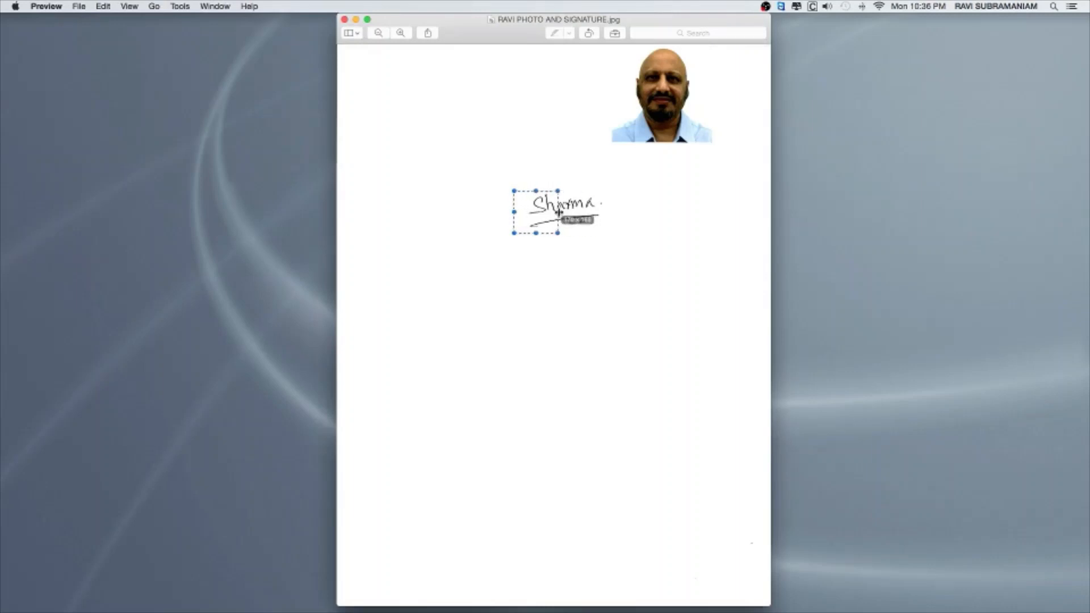
Stretch the selection to about 495 × 165 pixels and centre it over the signature.
{"action": "left_click_drag", "start_coordinate": [560, 212], "coordinate": [633, 213]}
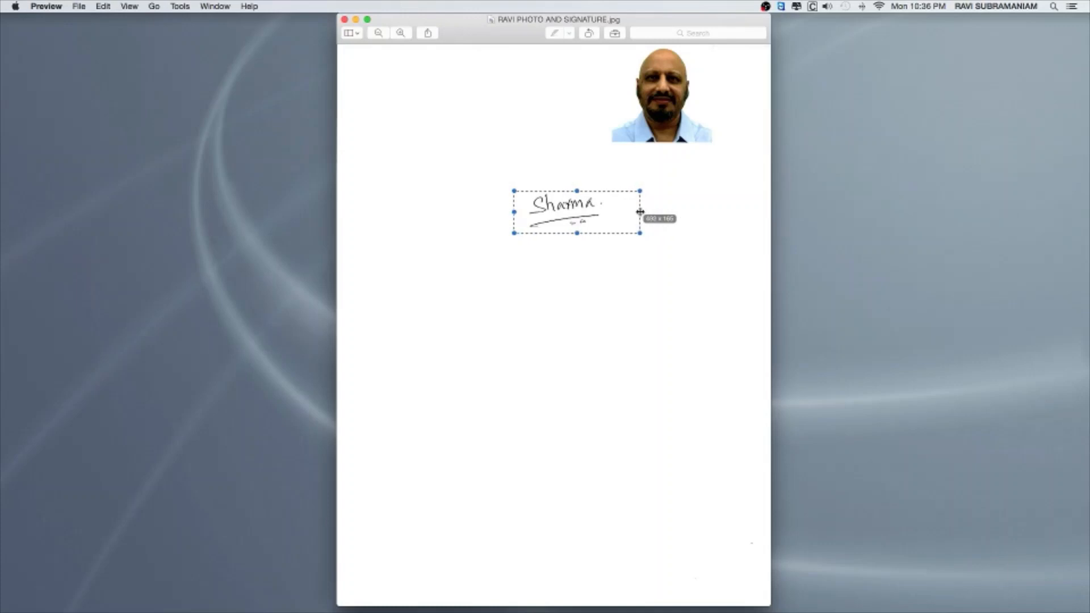
{"action": "left_click_drag", "start_coordinate": [640, 211], "coordinate": [645, 211]}
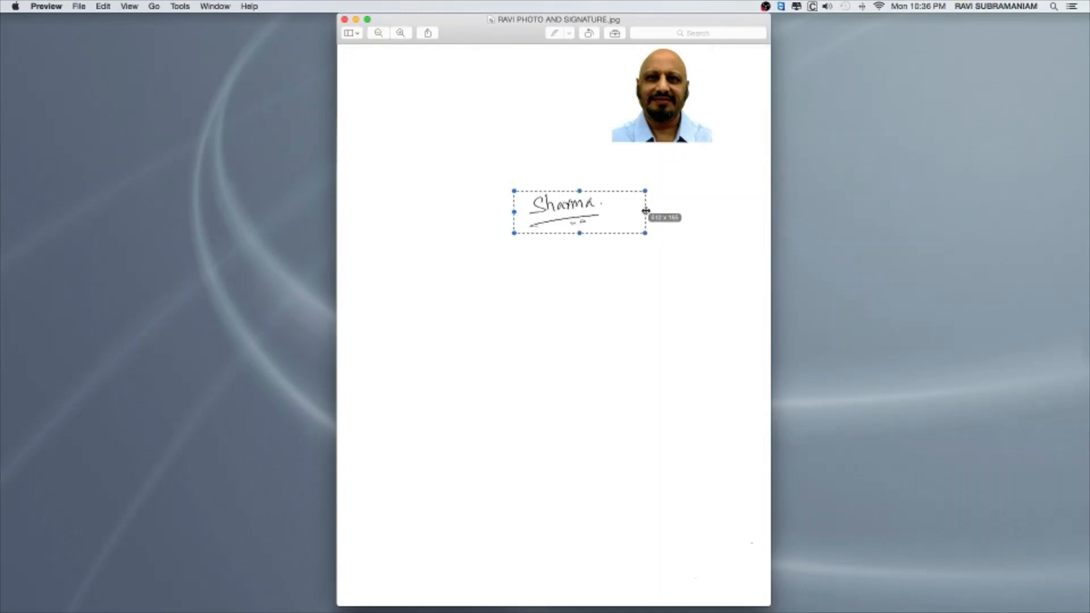
{"action": "left_click_drag", "start_coordinate": [643, 212], "coordinate": [639, 212]}
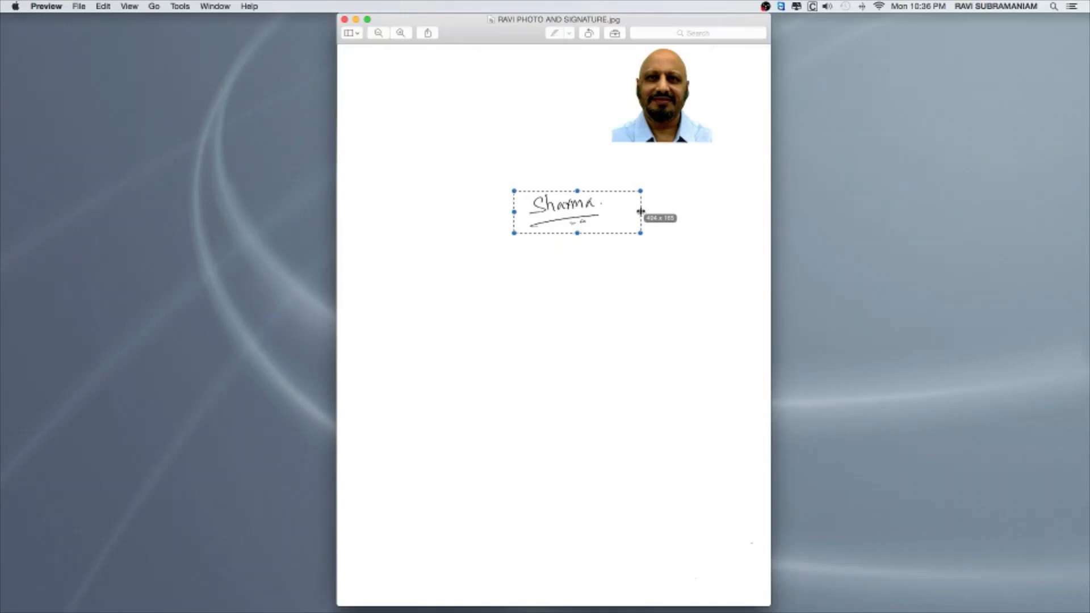
{"action": "left_click_drag", "start_coordinate": [639, 213], "coordinate": [643, 211]}
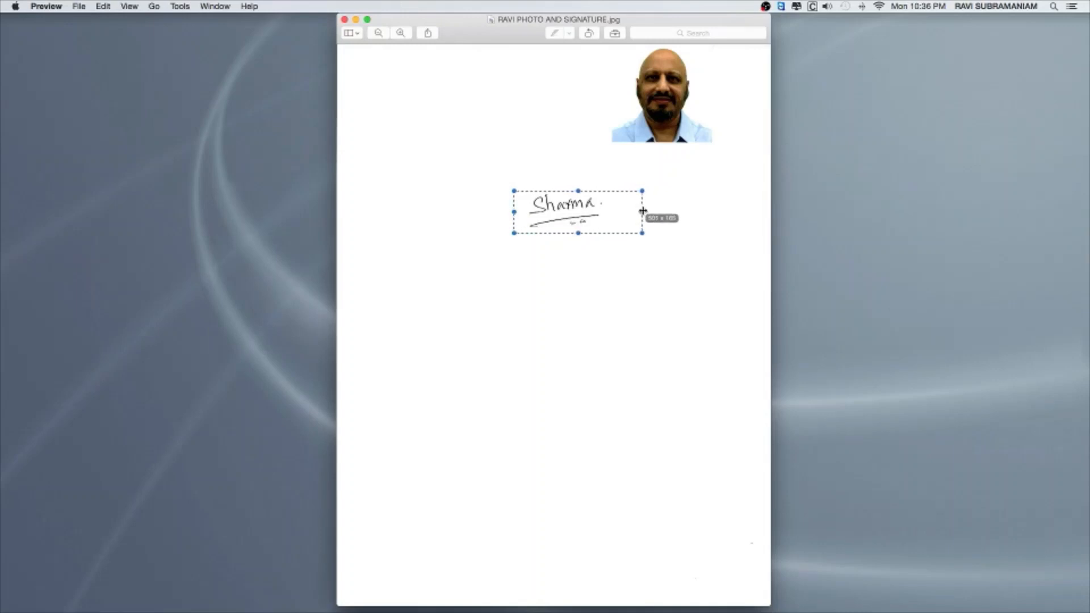
{"action": "left_click_drag", "start_coordinate": [640, 211], "coordinate": [638, 212]}
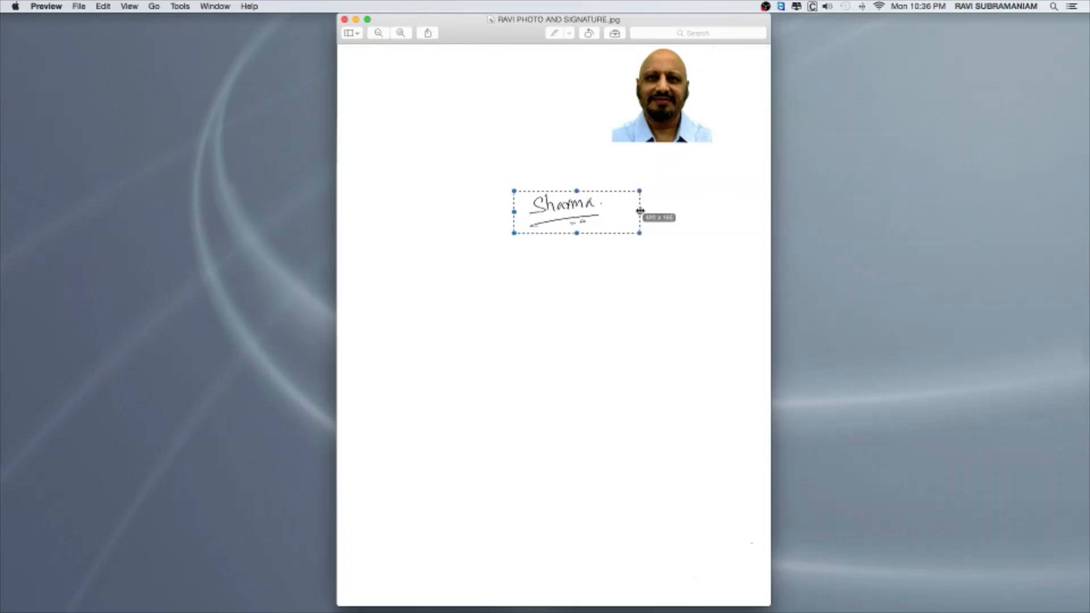
{"action": "left_click_drag", "start_coordinate": [639, 211], "coordinate": [640, 211]}
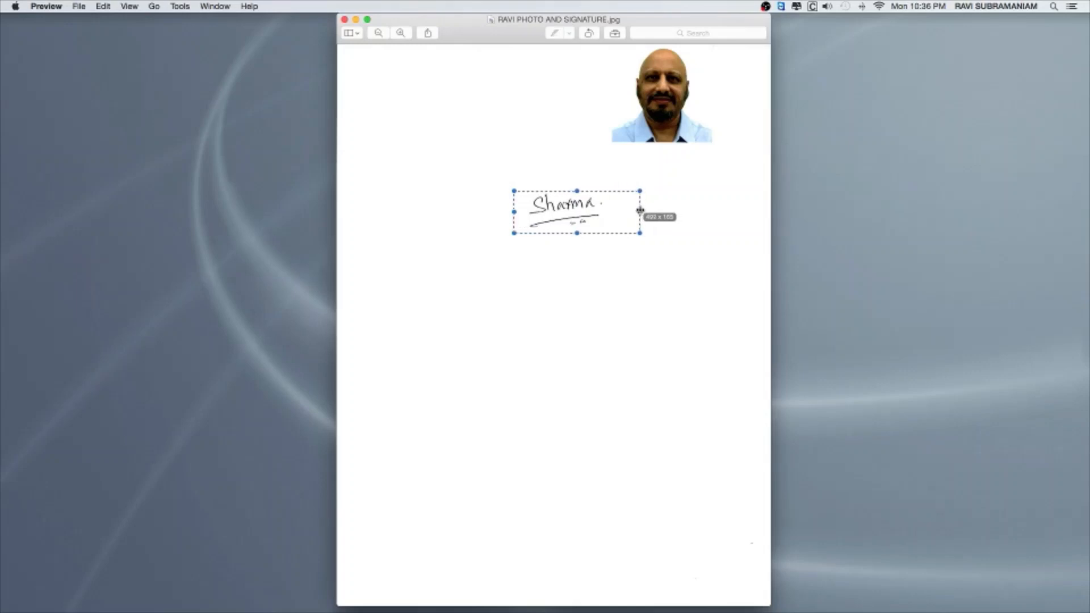
{"action": "left_click_drag", "start_coordinate": [639, 213], "coordinate": [642, 212]}
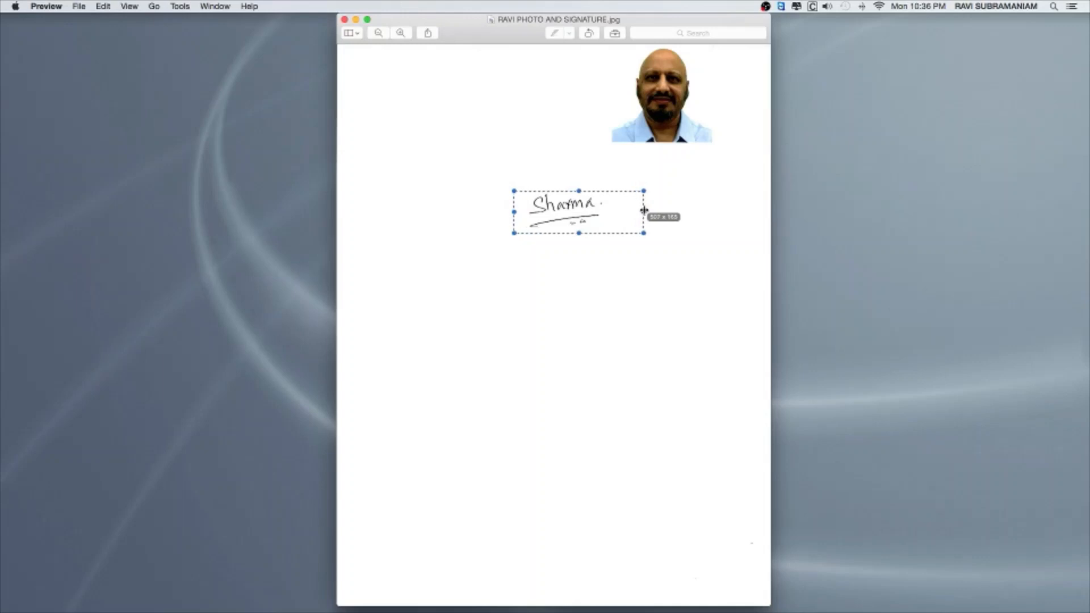
{"action": "left_click_drag", "start_coordinate": [643, 217], "coordinate": [639, 210]}
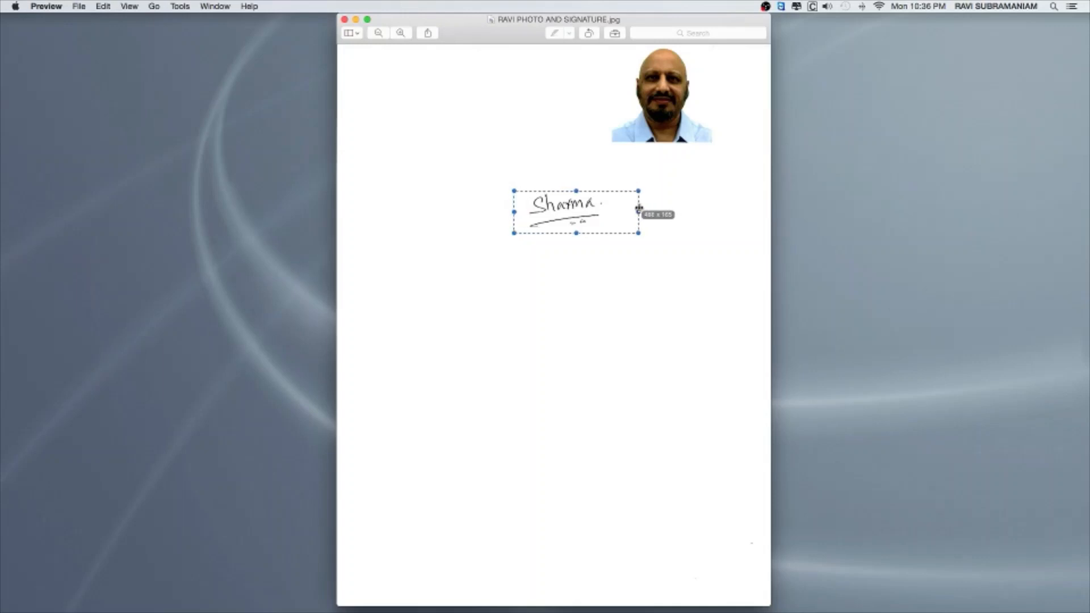
{"action": "left_click_drag", "start_coordinate": [637, 212], "coordinate": [640, 212]}
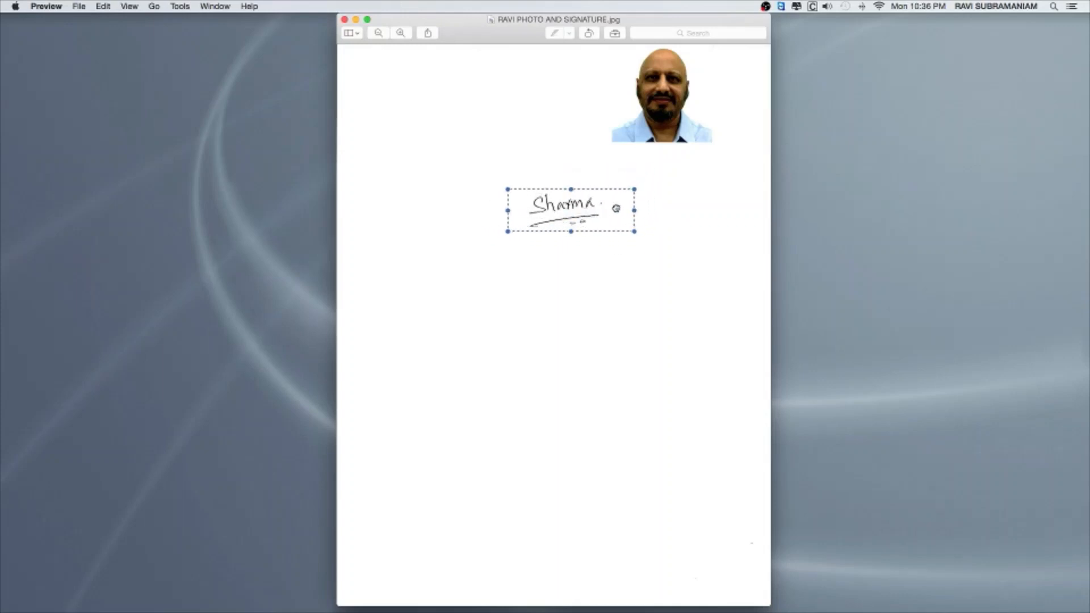
{"action": "left_click_drag", "start_coordinate": [571, 209], "coordinate": [565, 209]}
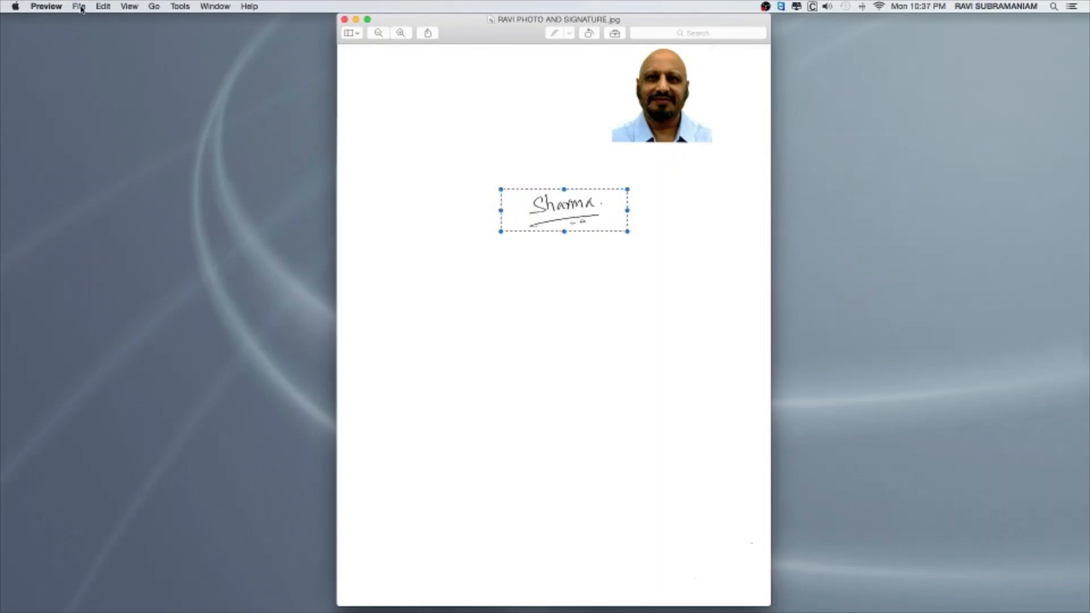
Copy the selected signature and create a new image from the clipboard.
{"action": "left_click", "coordinate": [102, 6]}
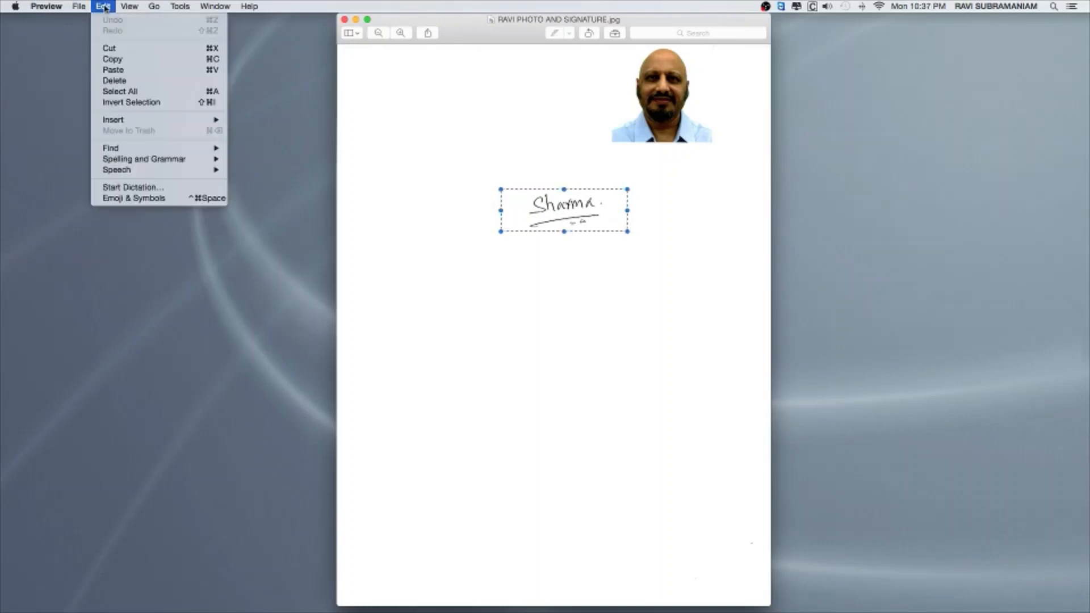
{"action": "left_click", "coordinate": [589, 261]}
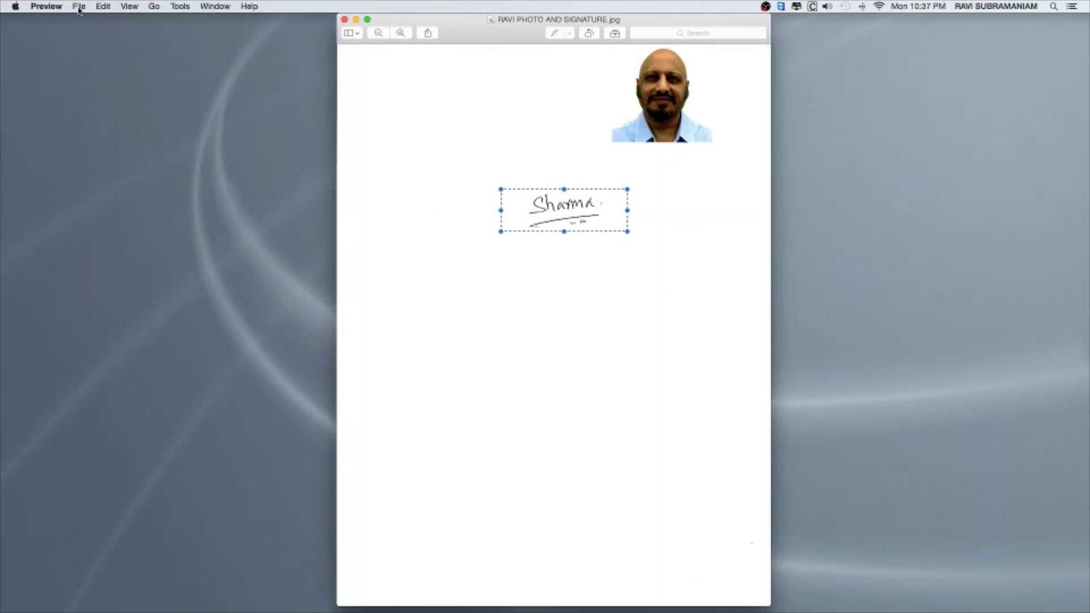
{"action": "left_click", "coordinate": [78, 6]}
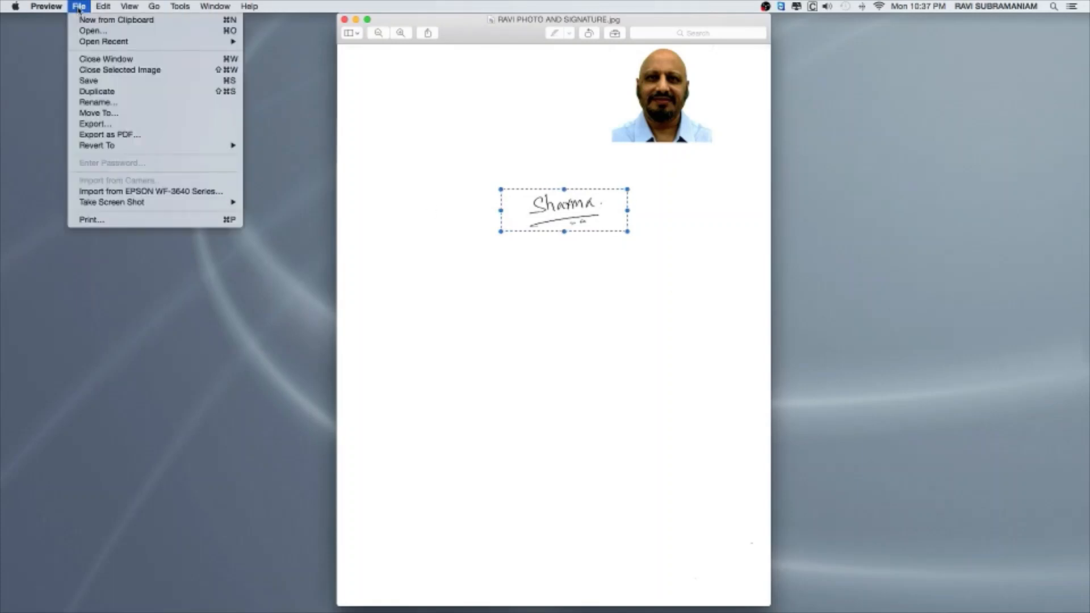
{"action": "left_click", "coordinate": [116, 19]}
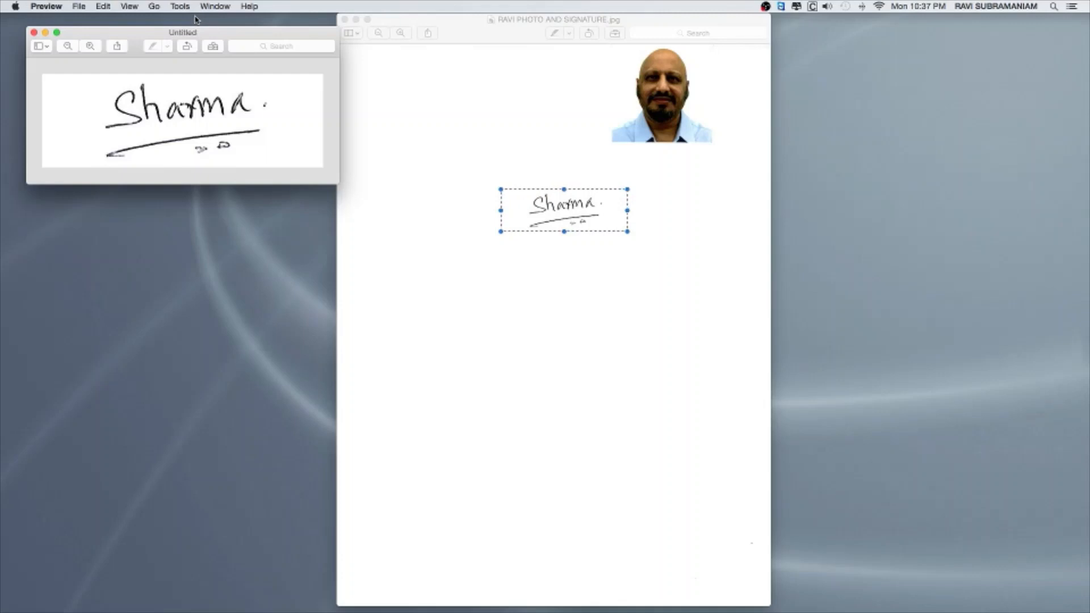
{"action": "left_click", "coordinate": [180, 6]}
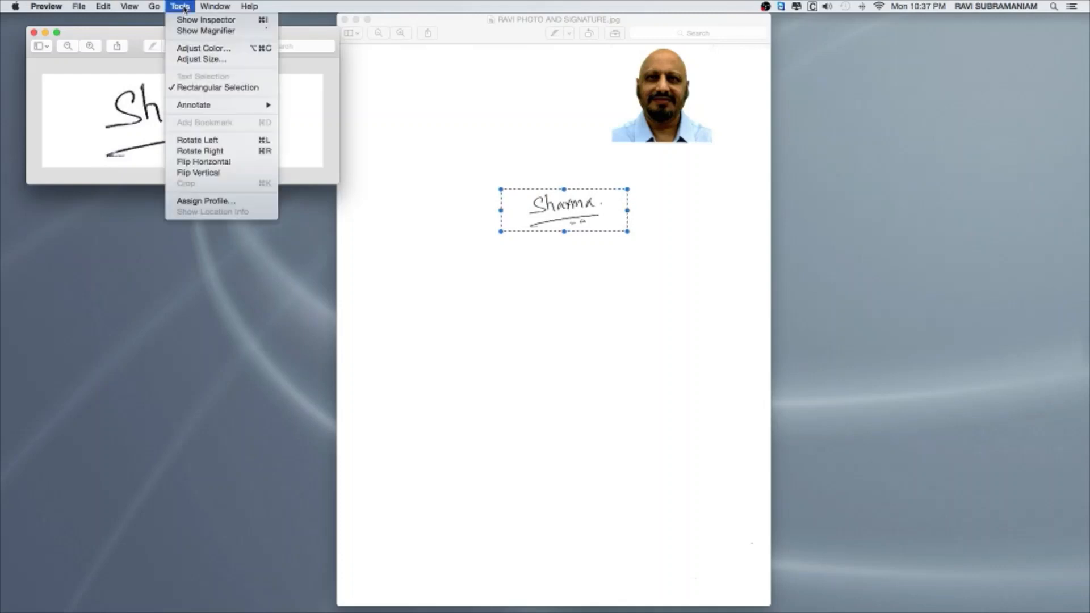
{"action": "left_click", "coordinate": [205, 20]}
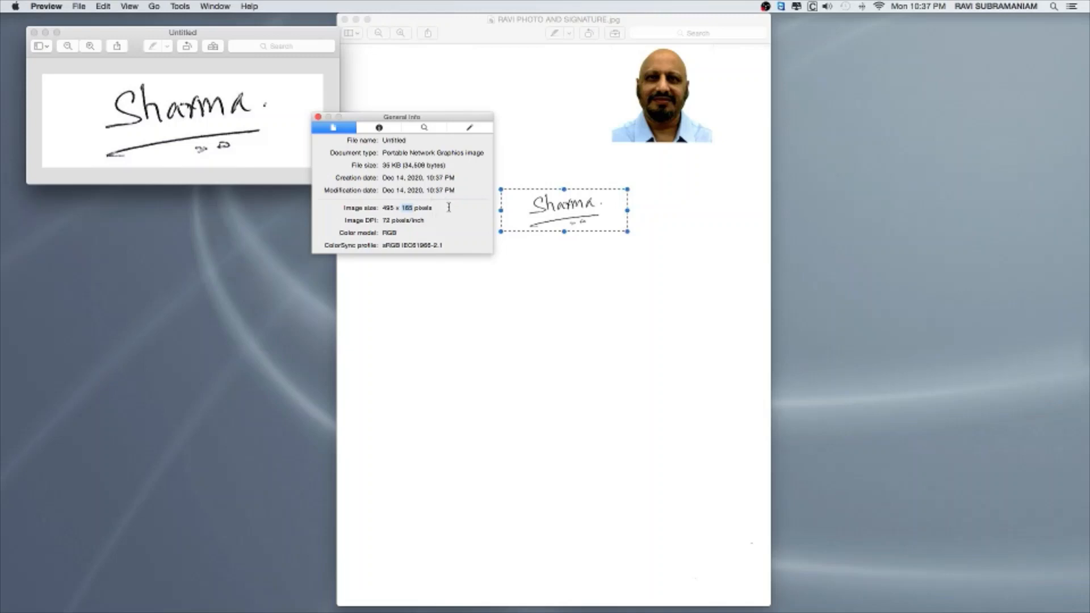
{"action": "left_click", "coordinate": [318, 116]}
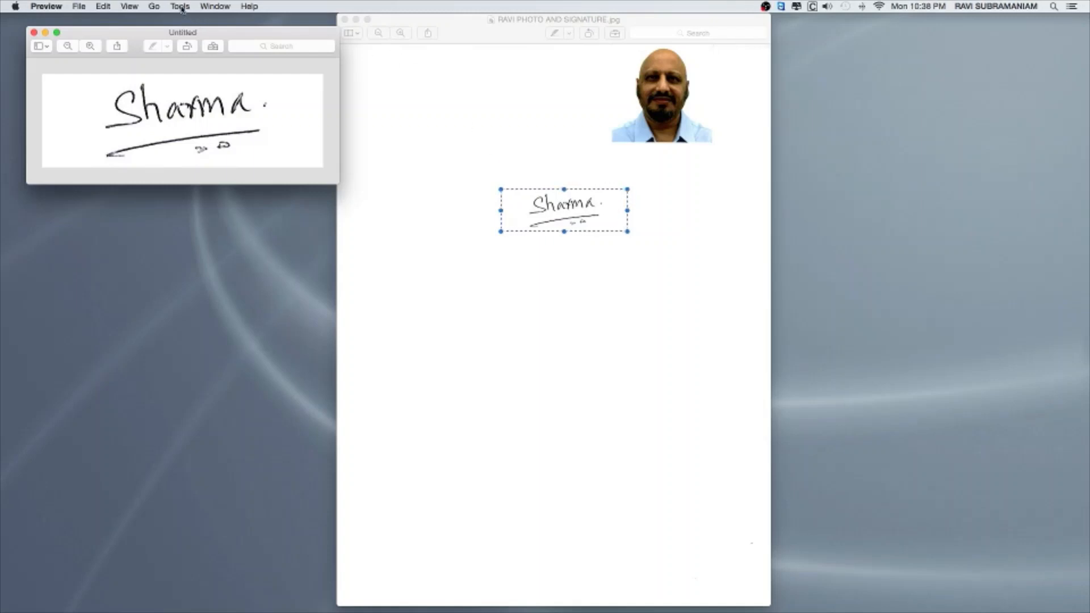
In Adjust Size, try a height of 300 for the signature image and apply it.
{"action": "left_click", "coordinate": [181, 6]}
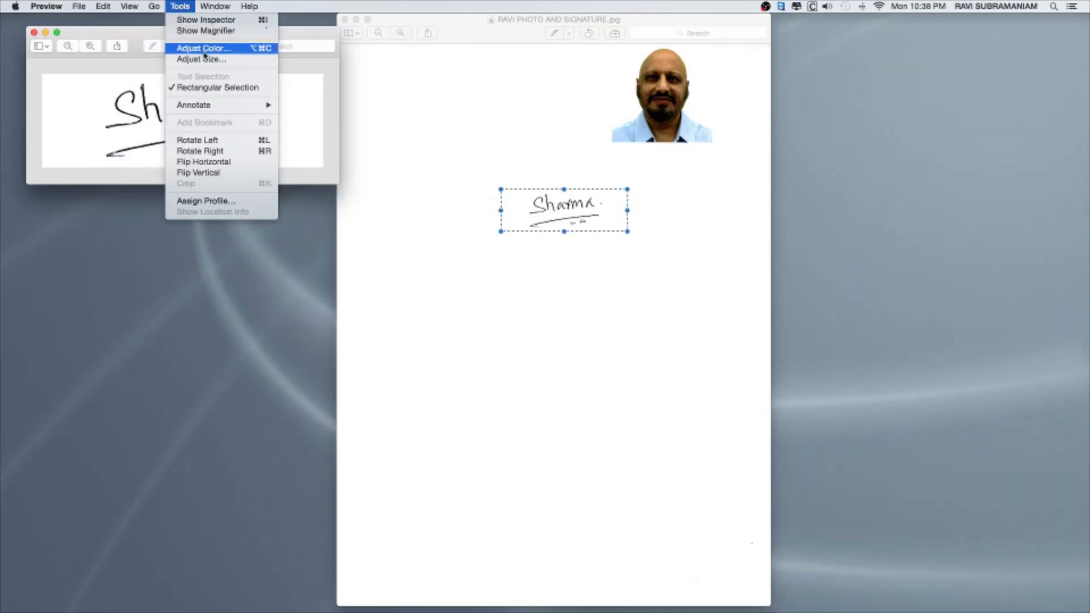
{"action": "left_click", "coordinate": [201, 58]}
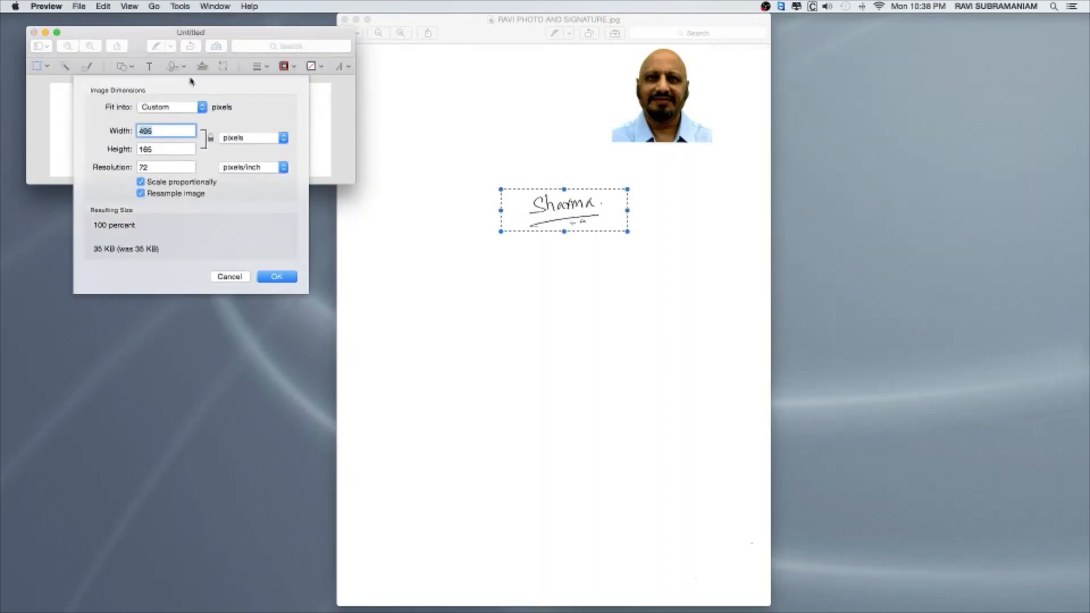
{"action": "left_click", "coordinate": [166, 149]}
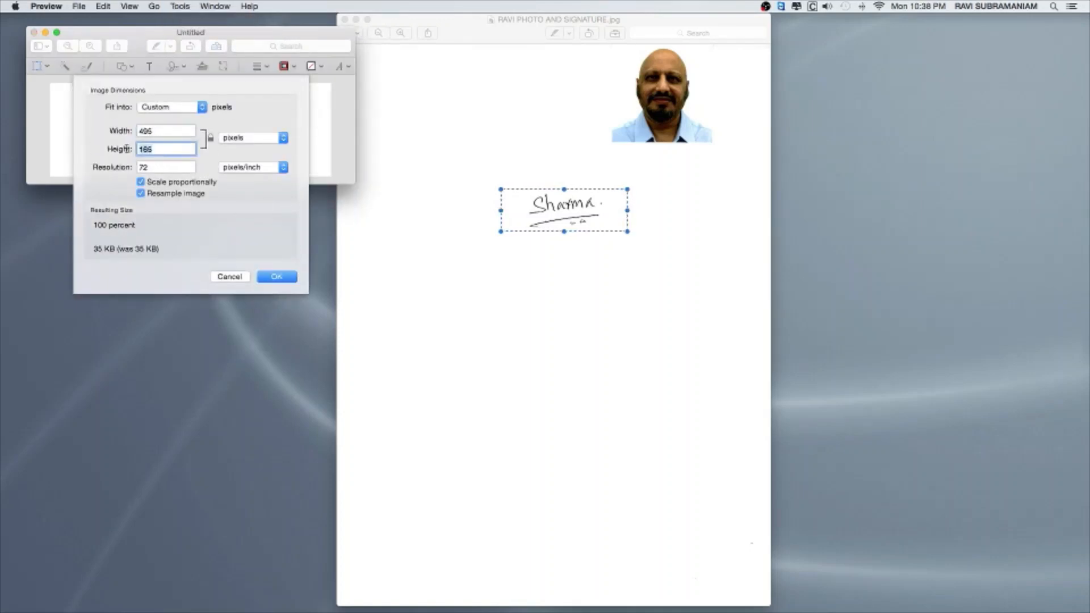
{"action": "type", "text": "300"}
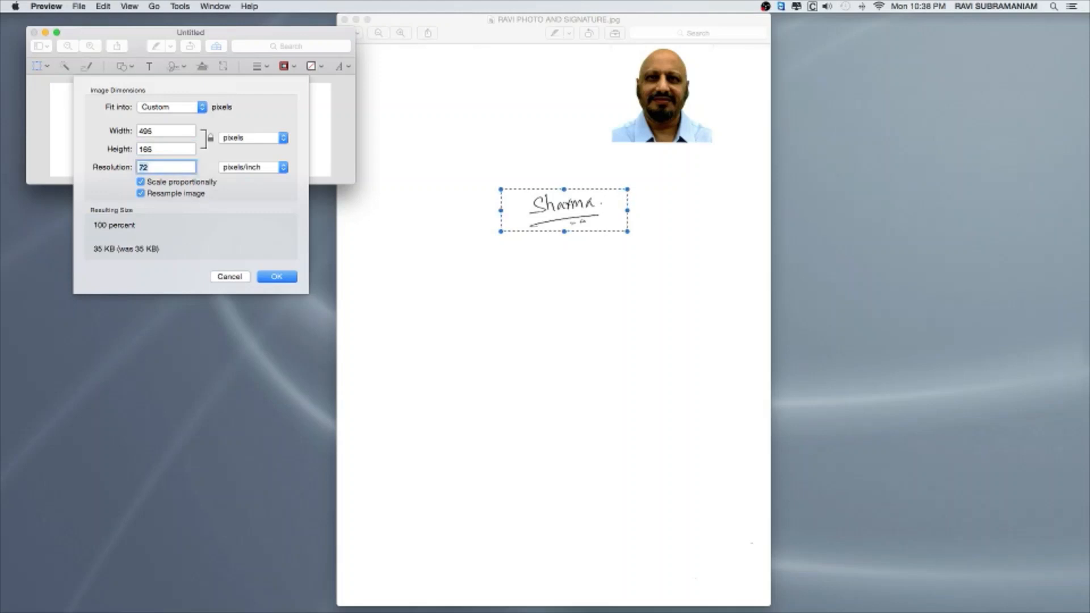
{"action": "left_click", "coordinate": [276, 277]}
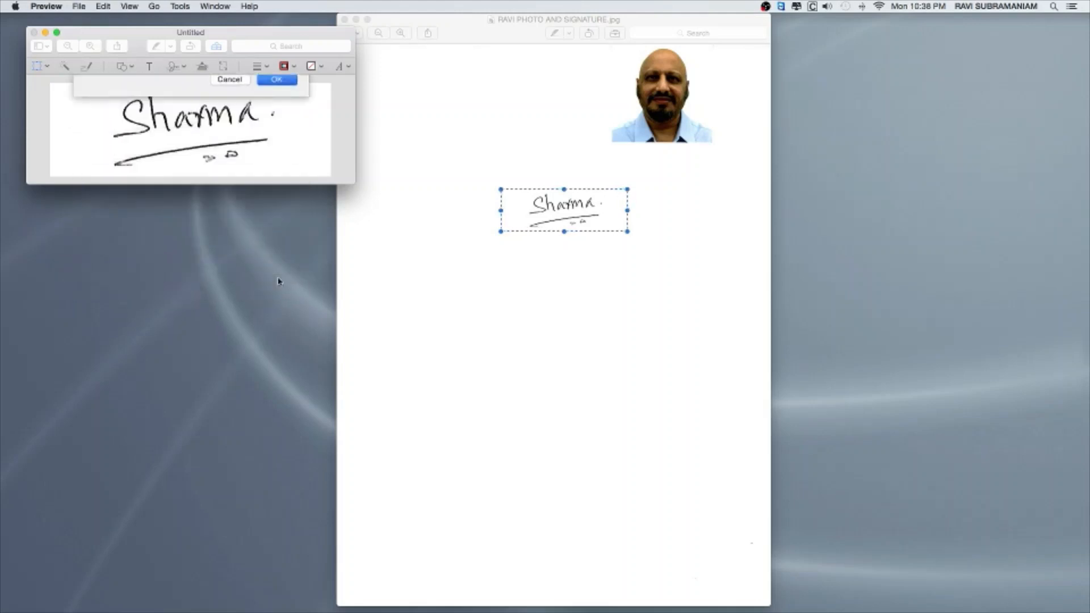
{"action": "left_click", "coordinate": [278, 79]}
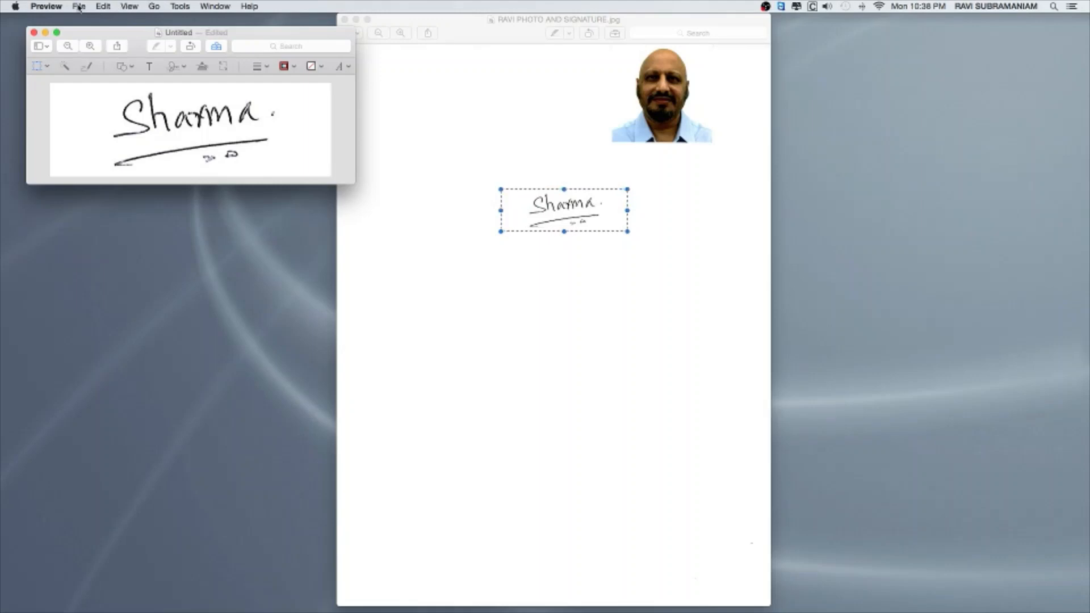
{"action": "mouse_move", "coordinate": [179, 6]}
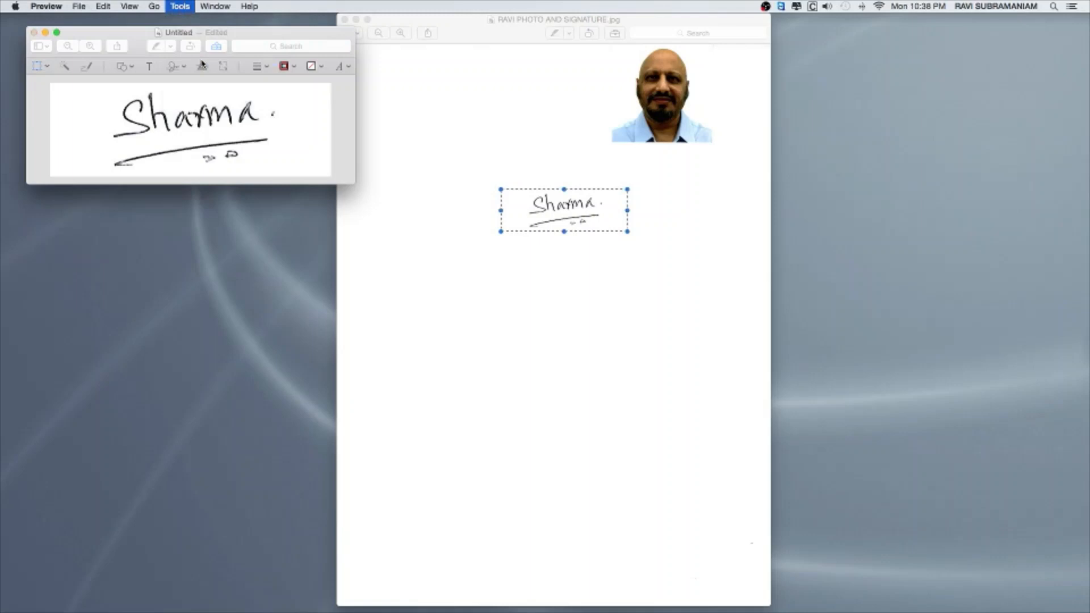
Reopen Adjust Size and confirm the signature at 495 × 165 pixels, 72 pixels/inch.
{"action": "left_click", "coordinate": [179, 5]}
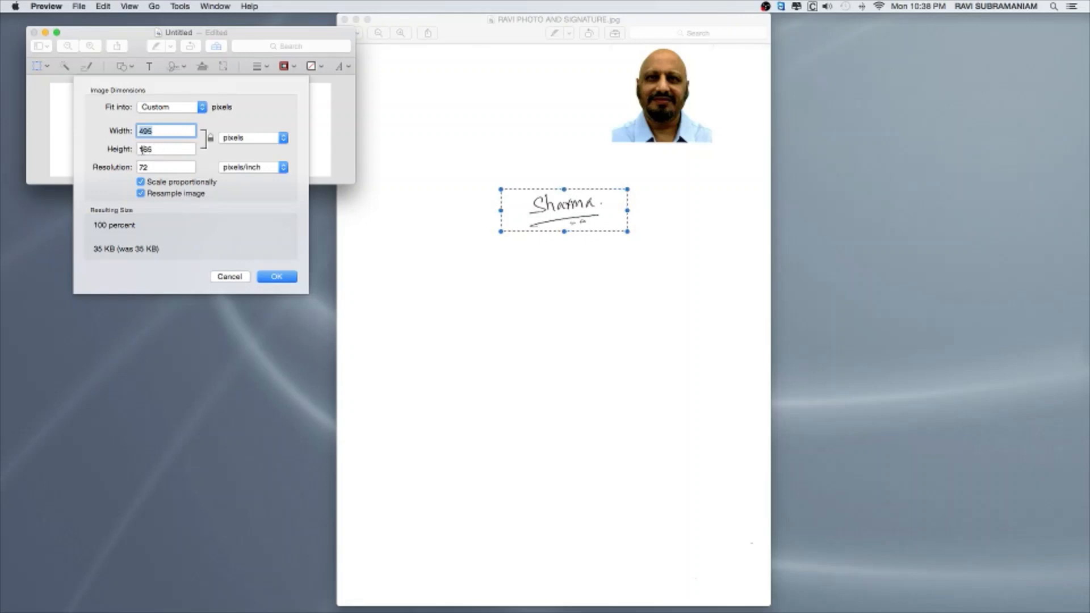
{"action": "type", "text": "165"}
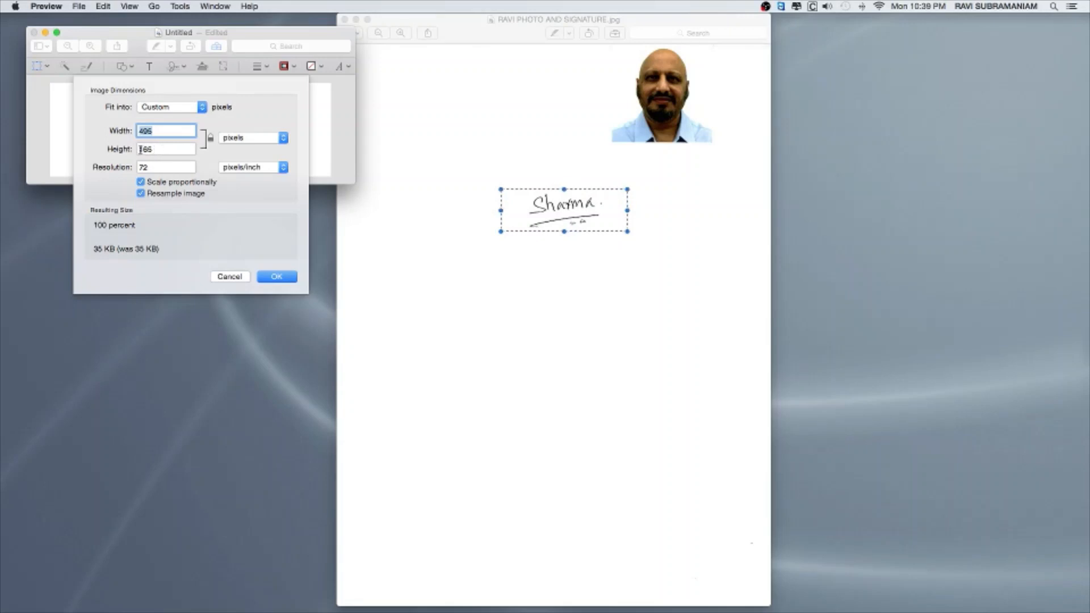
{"action": "left_click", "coordinate": [166, 148]}
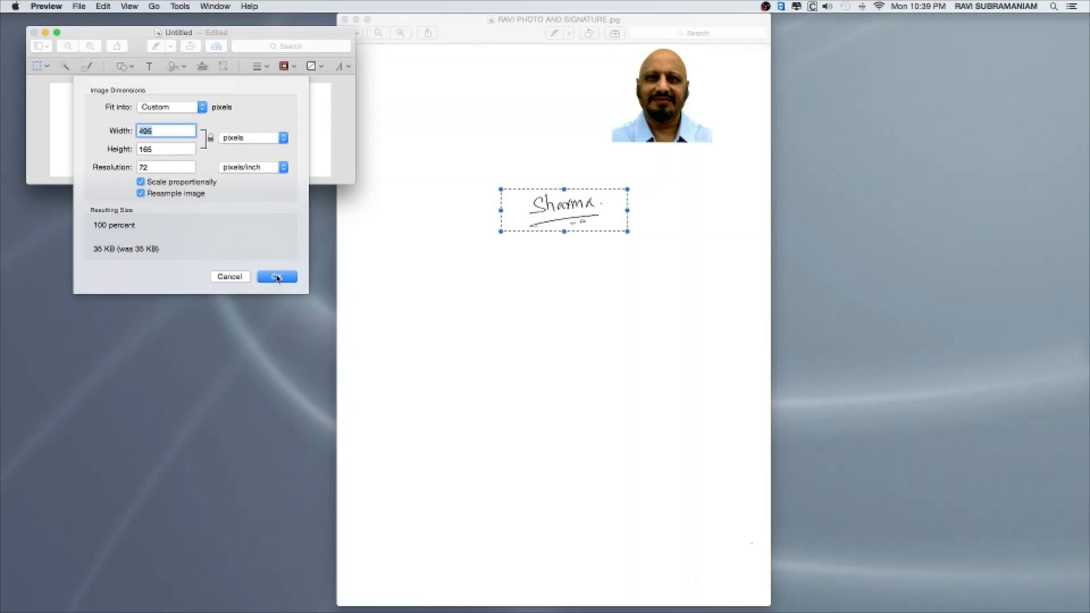
{"action": "left_click", "coordinate": [276, 276]}
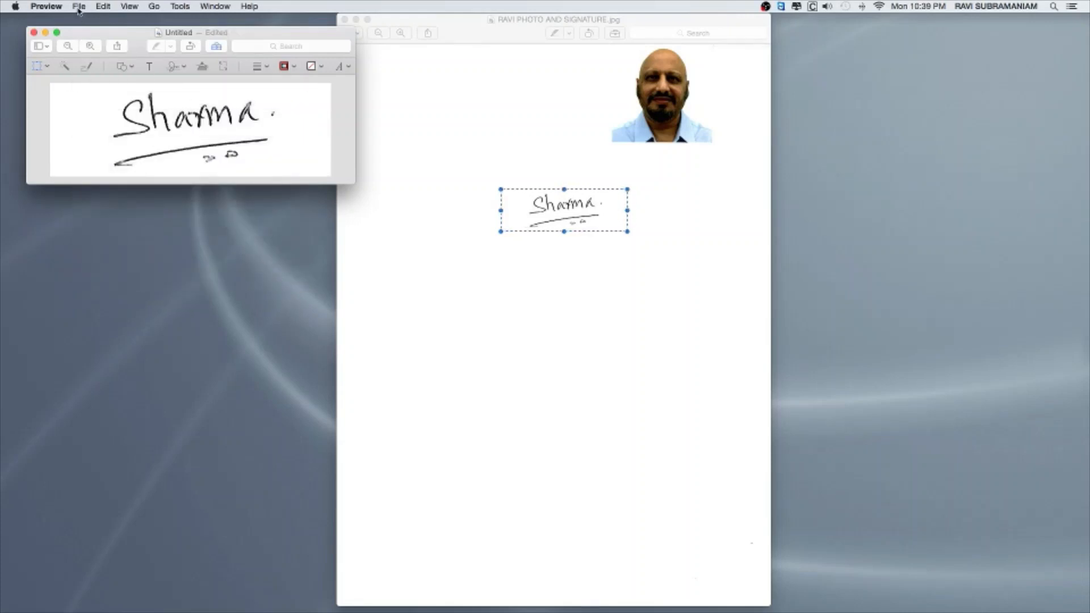
Save the signature as a best-quality JPEG named 'Signature for OCI' and close its window.
{"action": "left_click", "coordinate": [79, 5]}
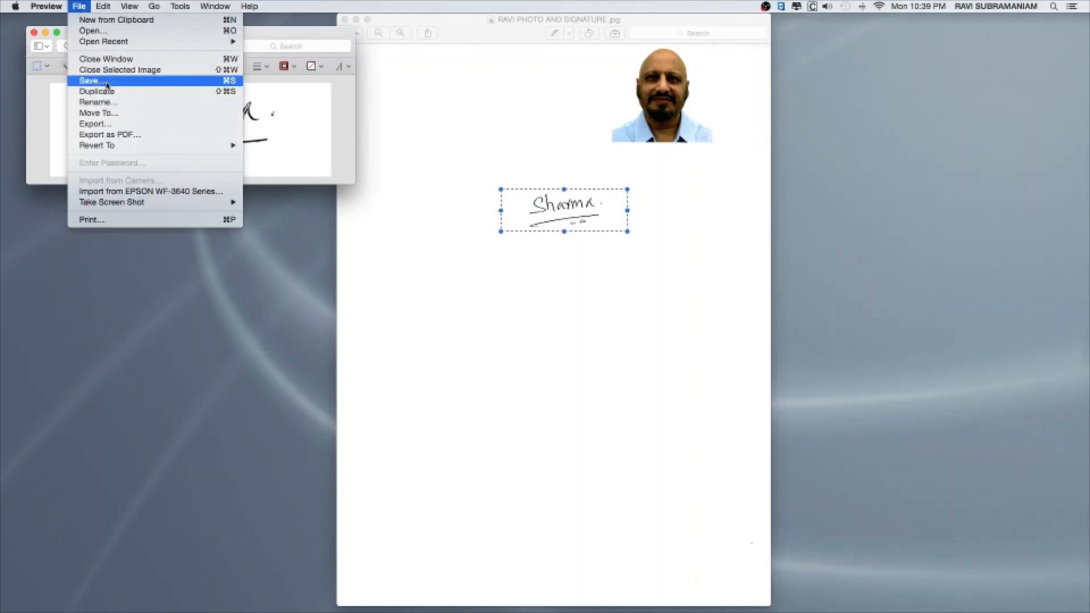
{"action": "left_click", "coordinate": [89, 81]}
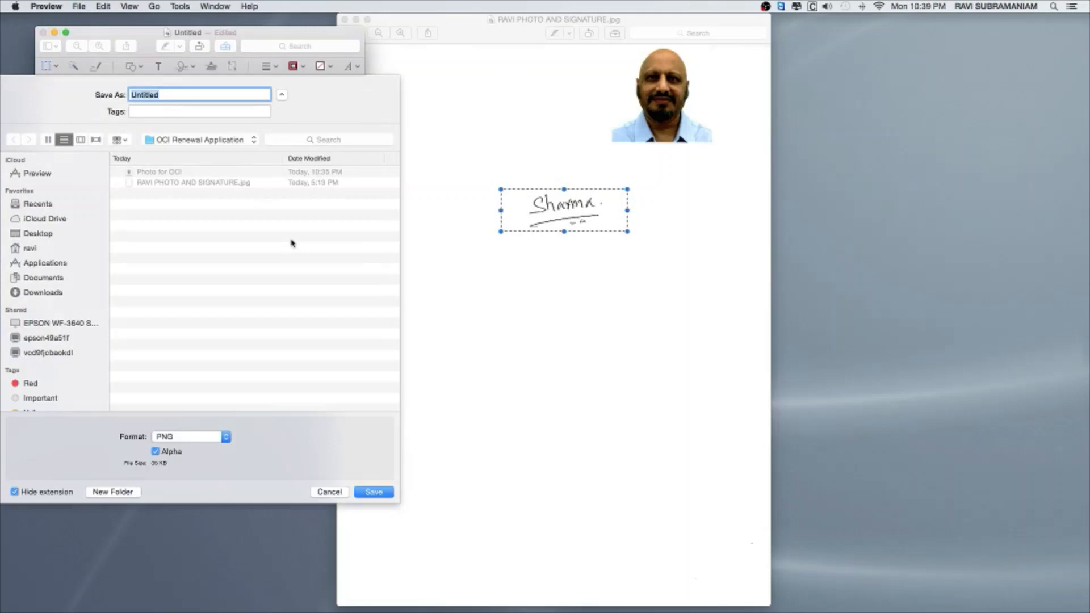
{"action": "type", "text": "Signature for OCI"}
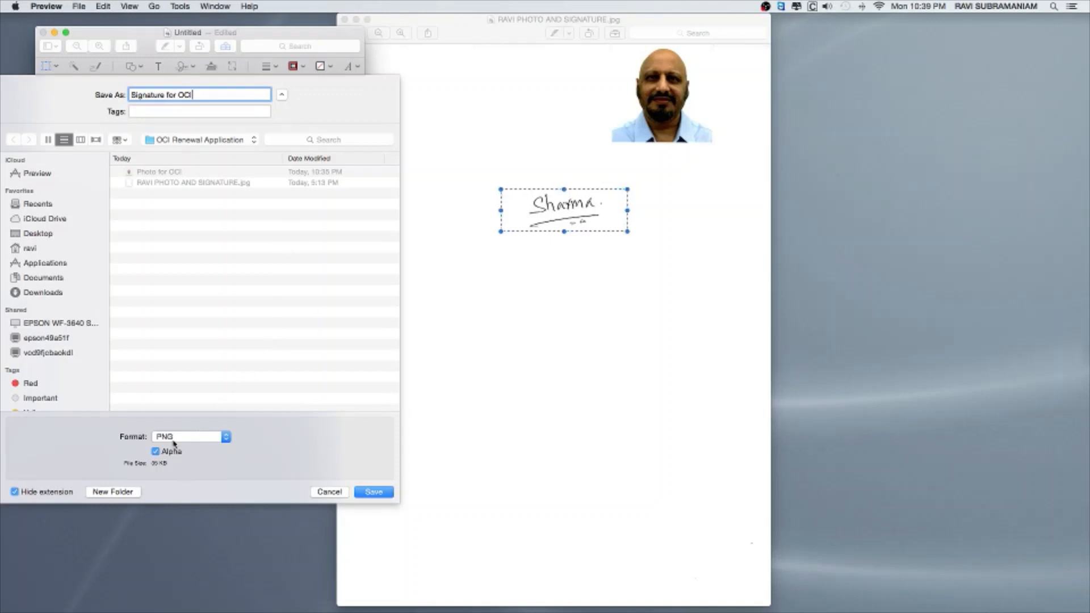
{"action": "left_click", "coordinate": [189, 436]}
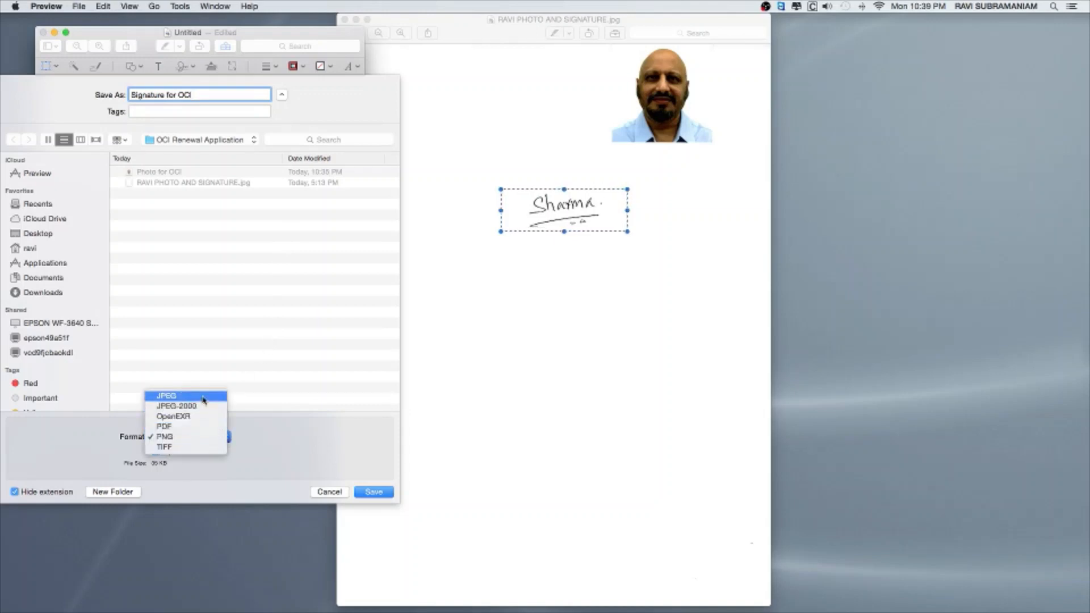
{"action": "left_click", "coordinate": [166, 395]}
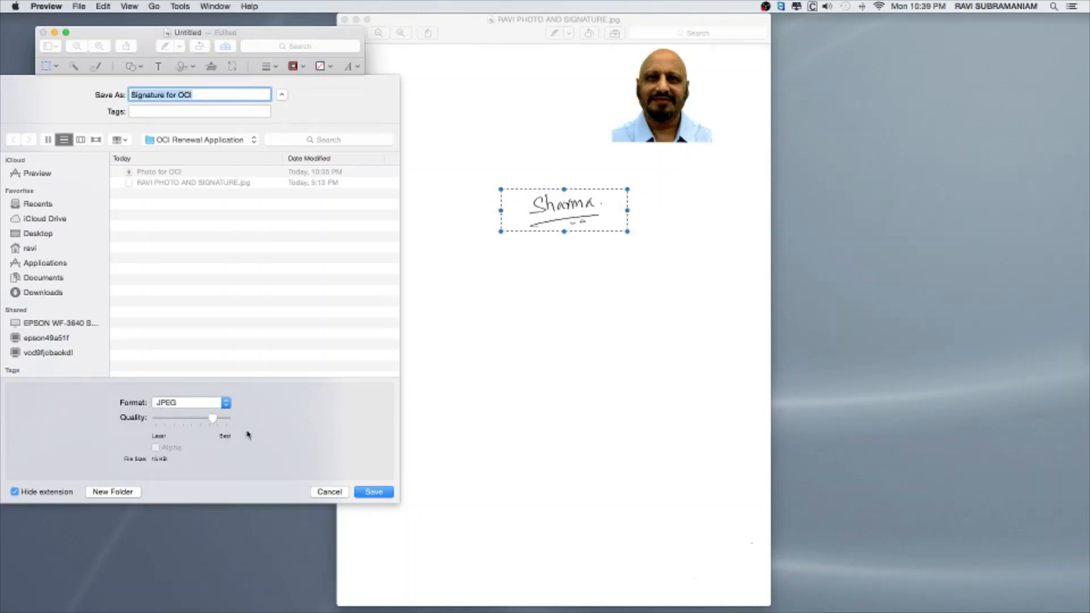
{"action": "left_click_drag", "start_coordinate": [212, 418], "coordinate": [224, 418]}
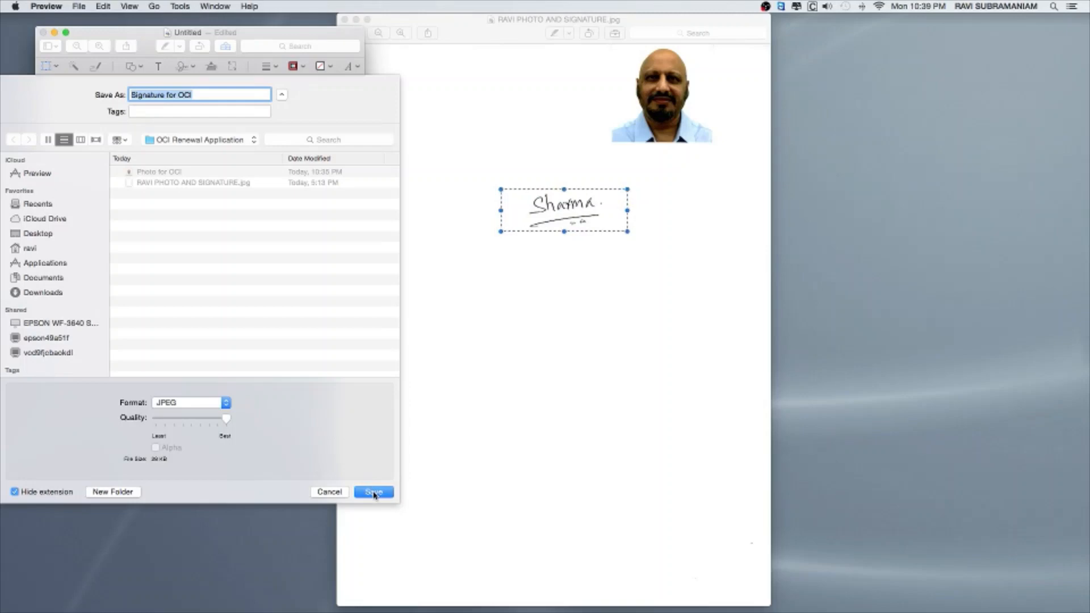
{"action": "left_click", "coordinate": [373, 492]}
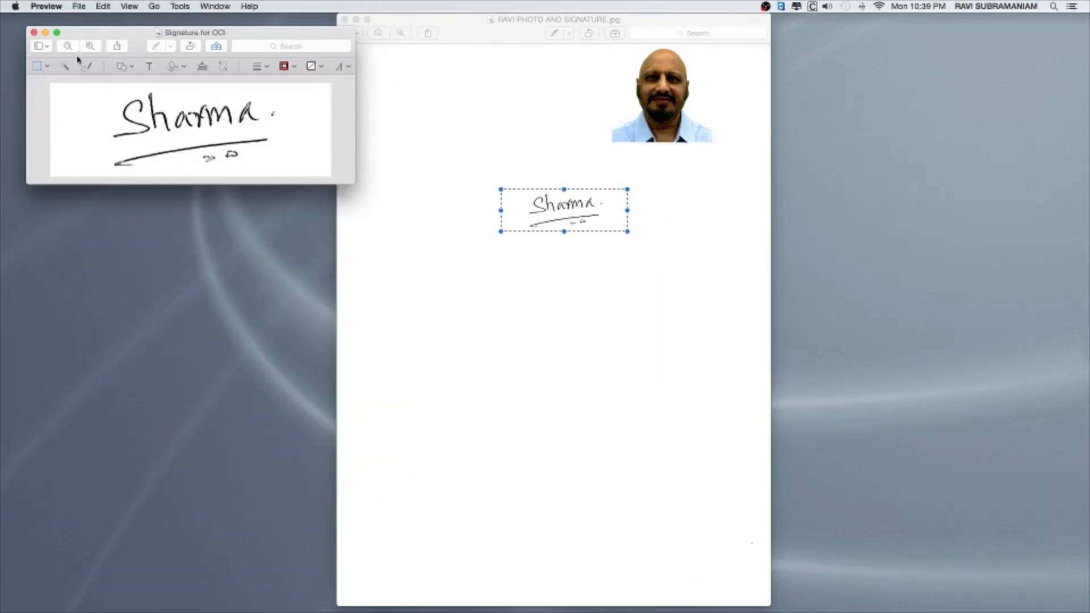
{"action": "left_click", "coordinate": [33, 31]}
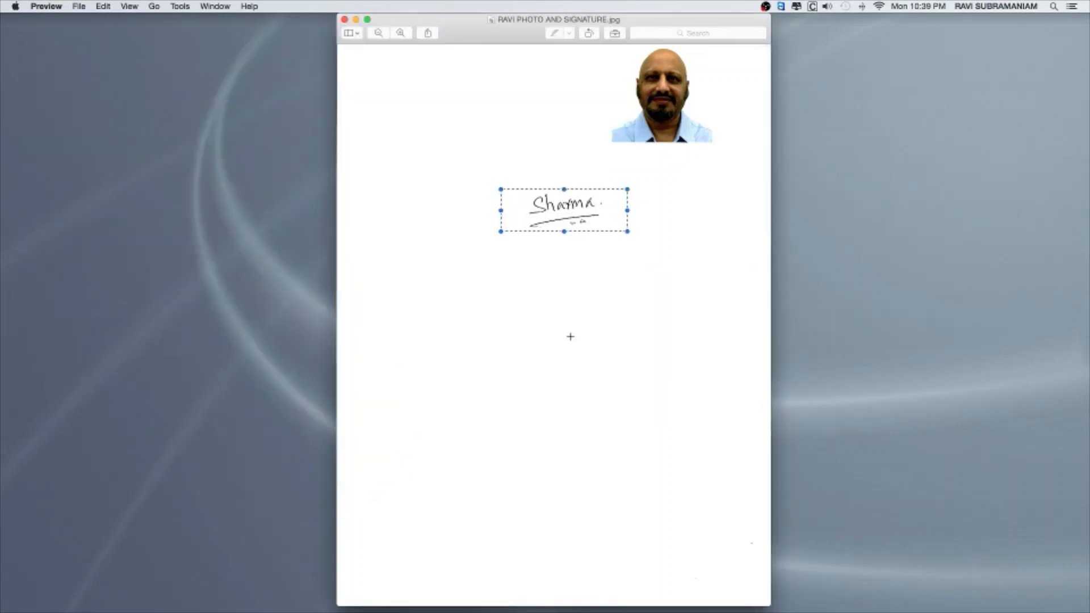